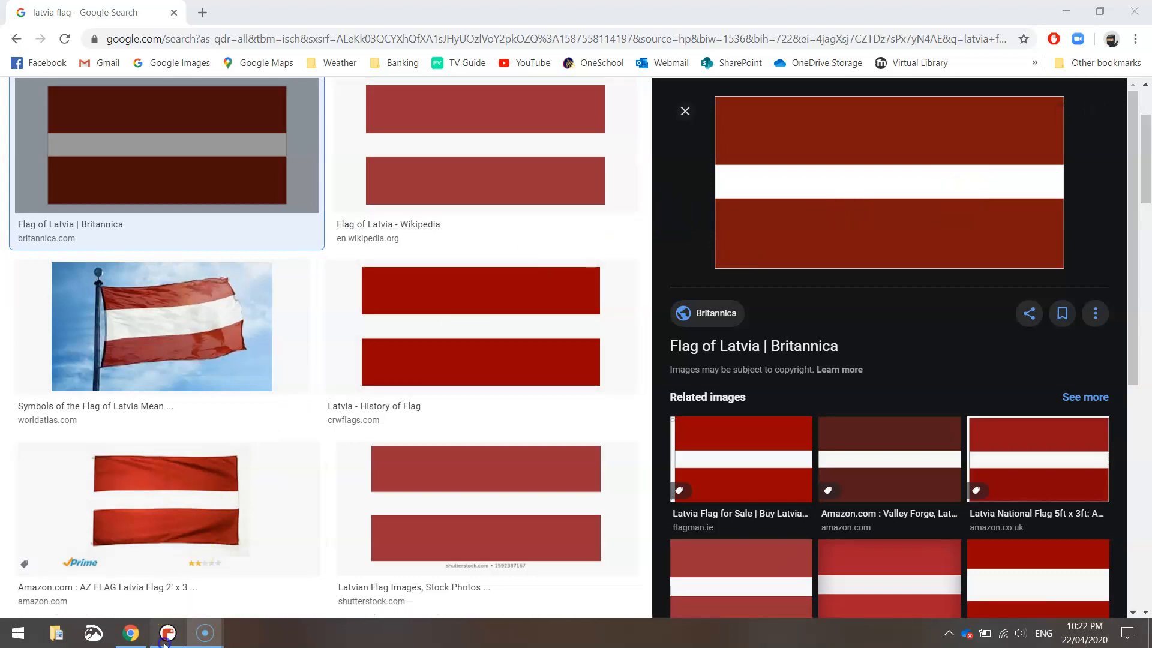
Write the turtle import, speed(0) and an 800 by 500 window setup
left_click(168, 633)
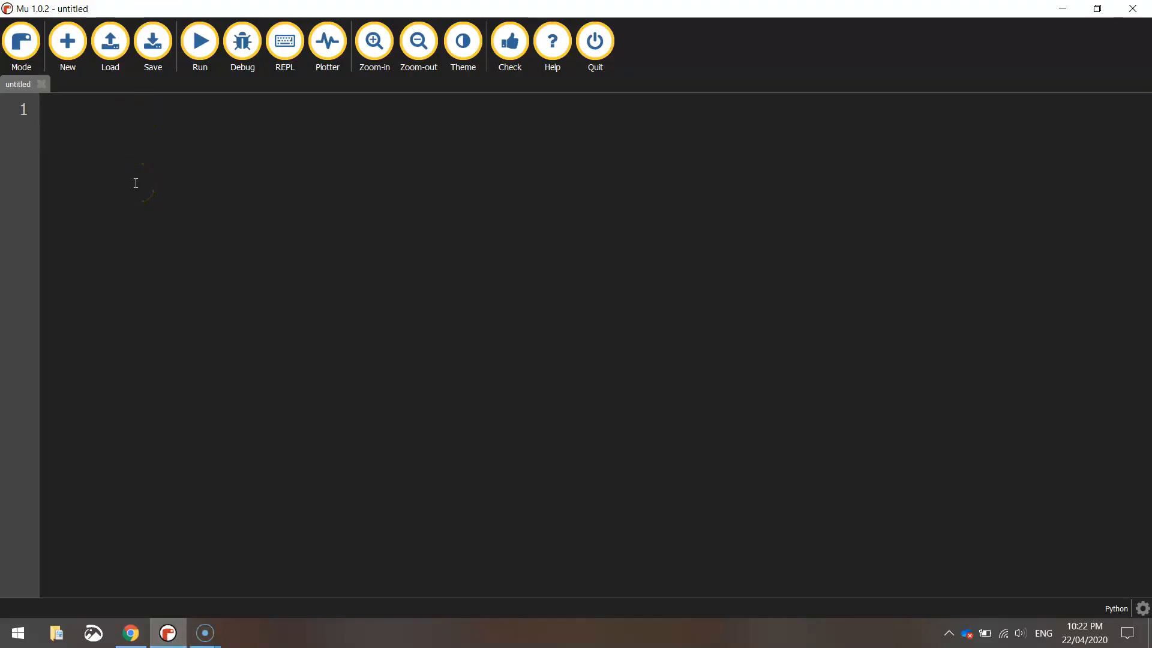
type("from")
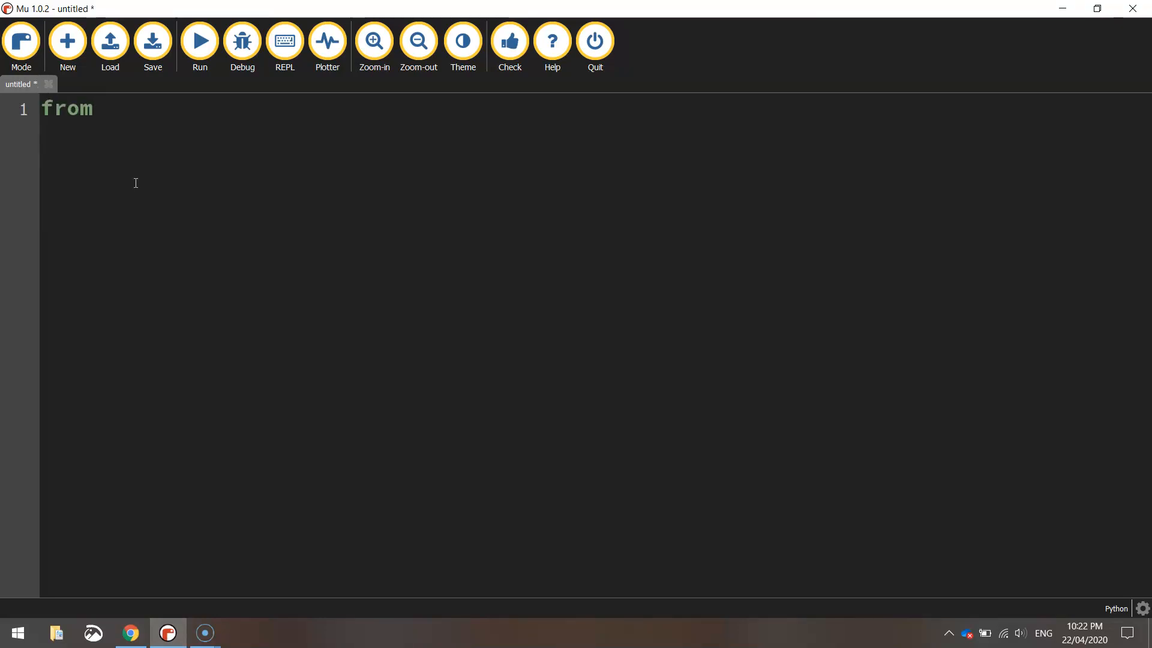
type("turtle import *")
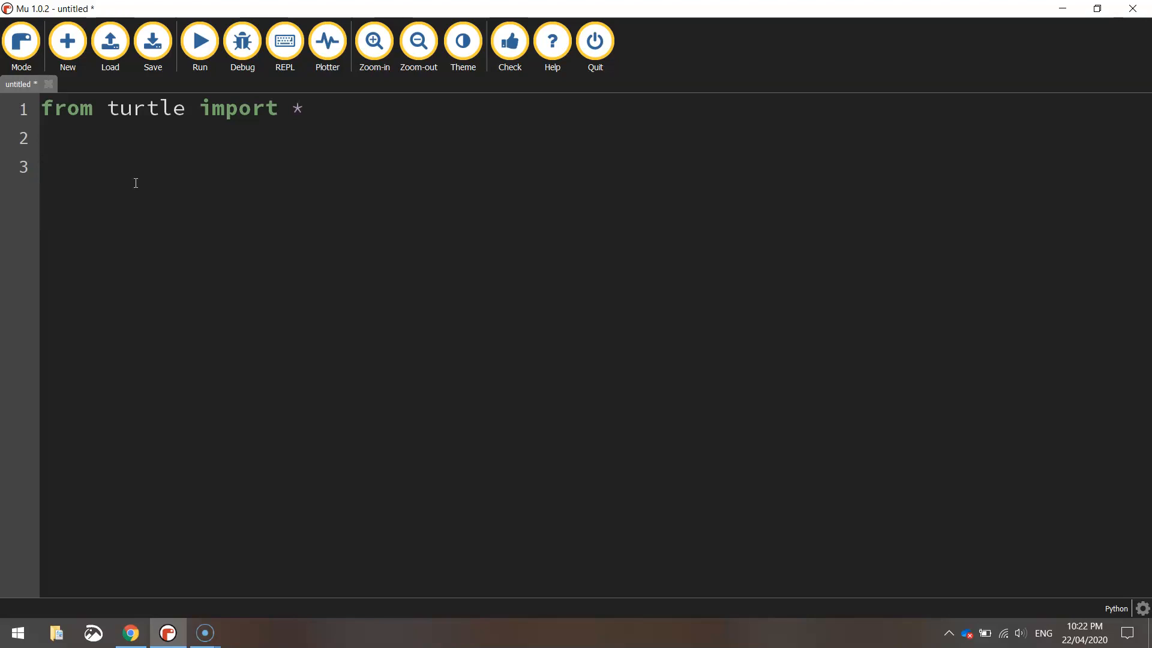
type("speed(")
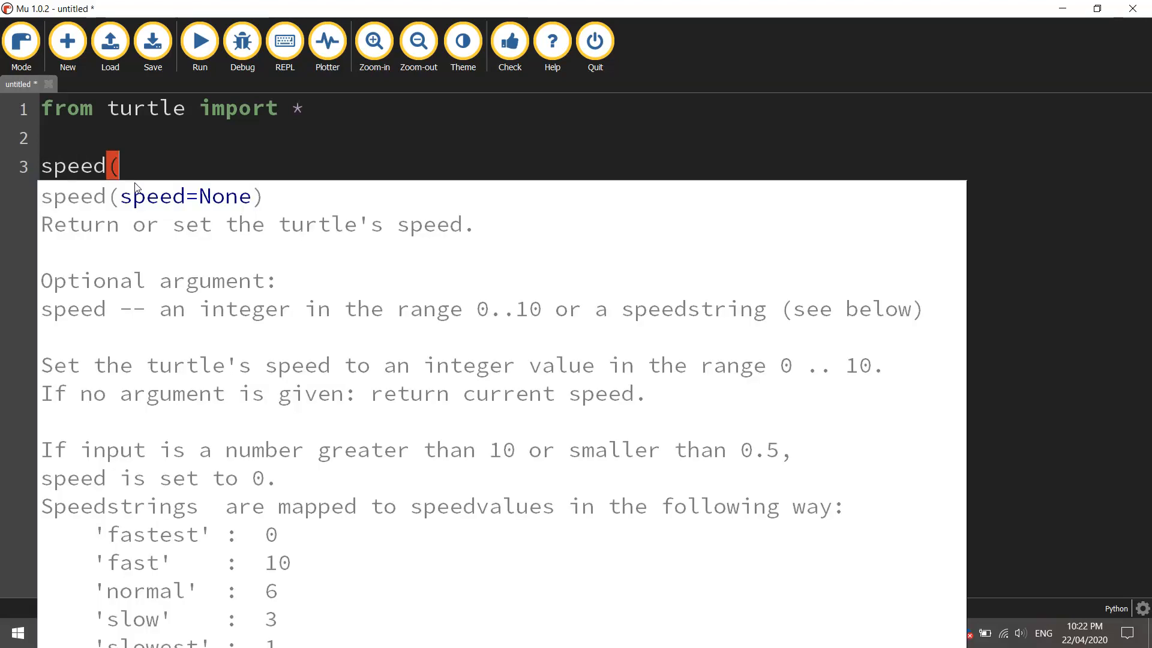
type("0)")
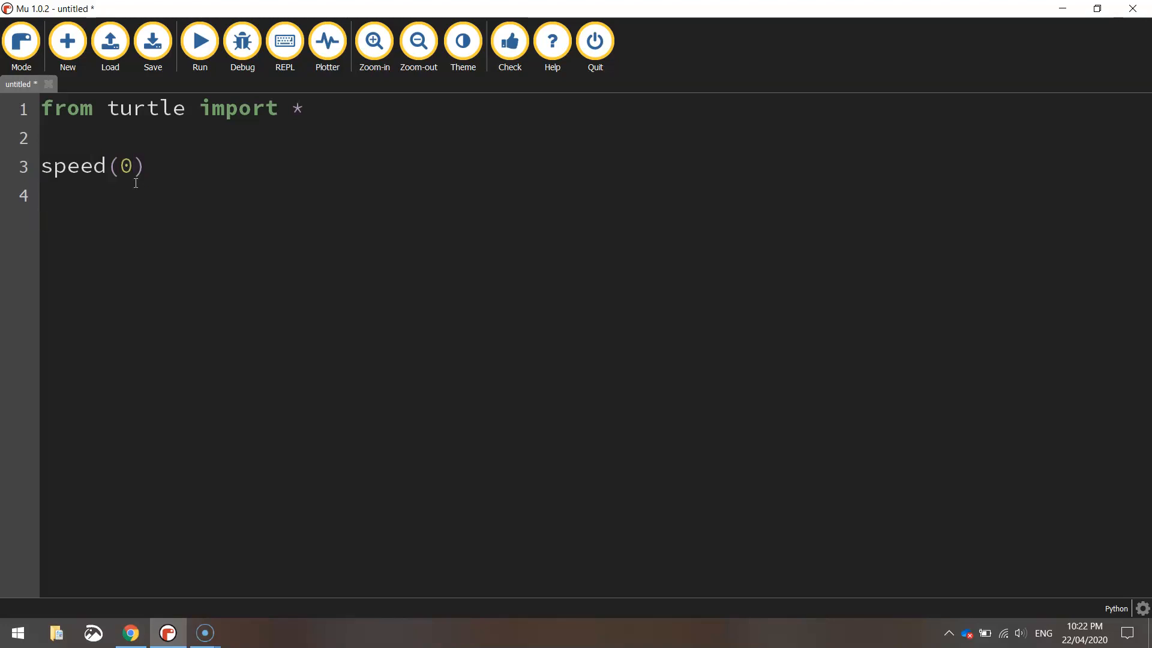
type("setup(")
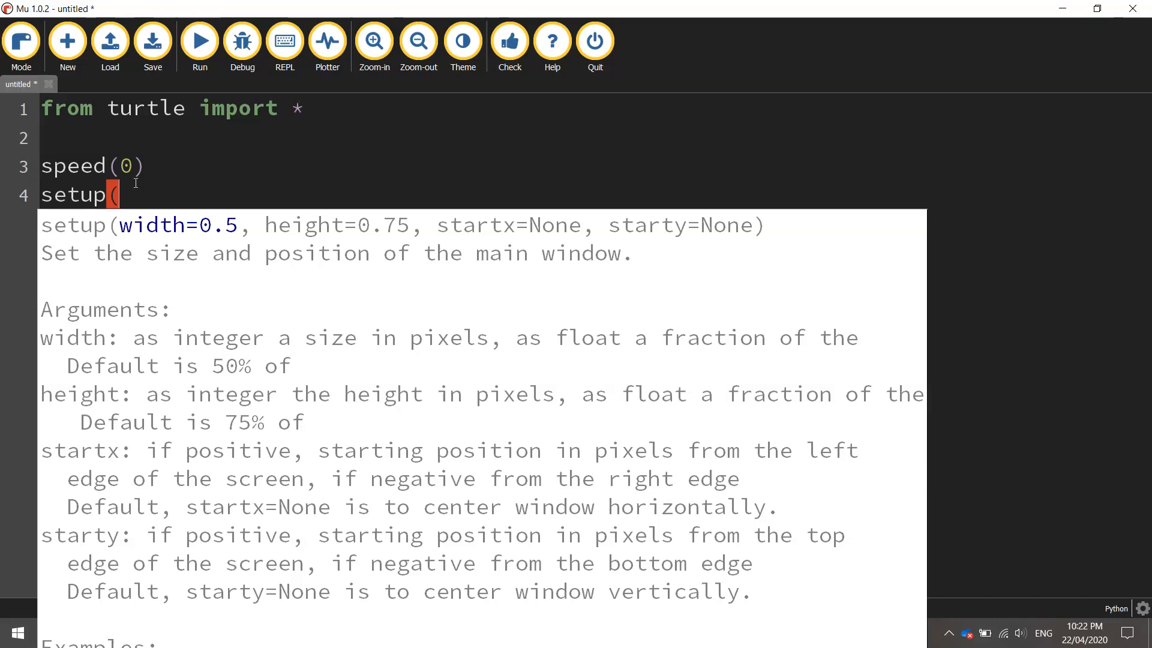
type("800, 500)")
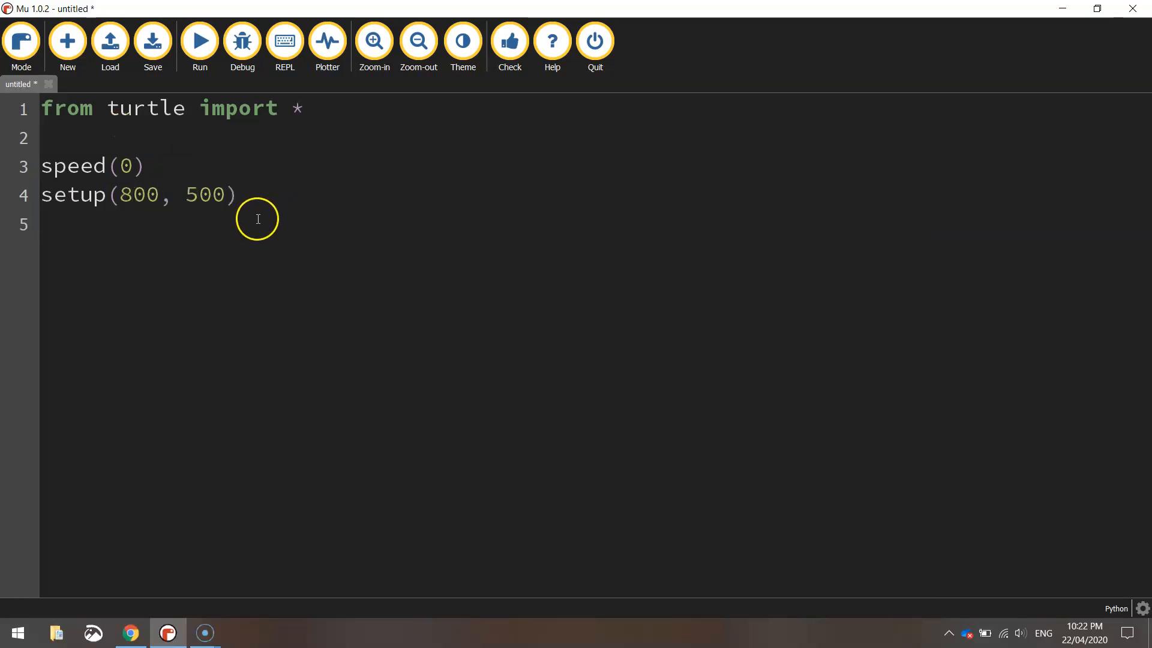
Set the background colour to "darkred" with bgcolor
double_click(139, 194)
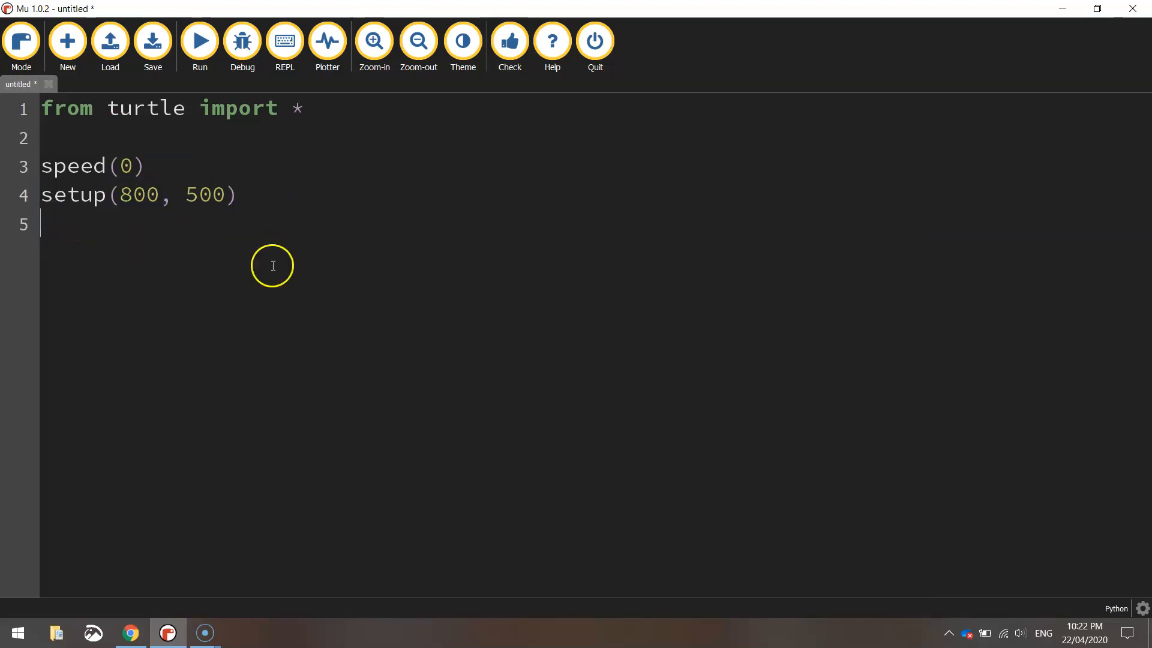
type("bgco")
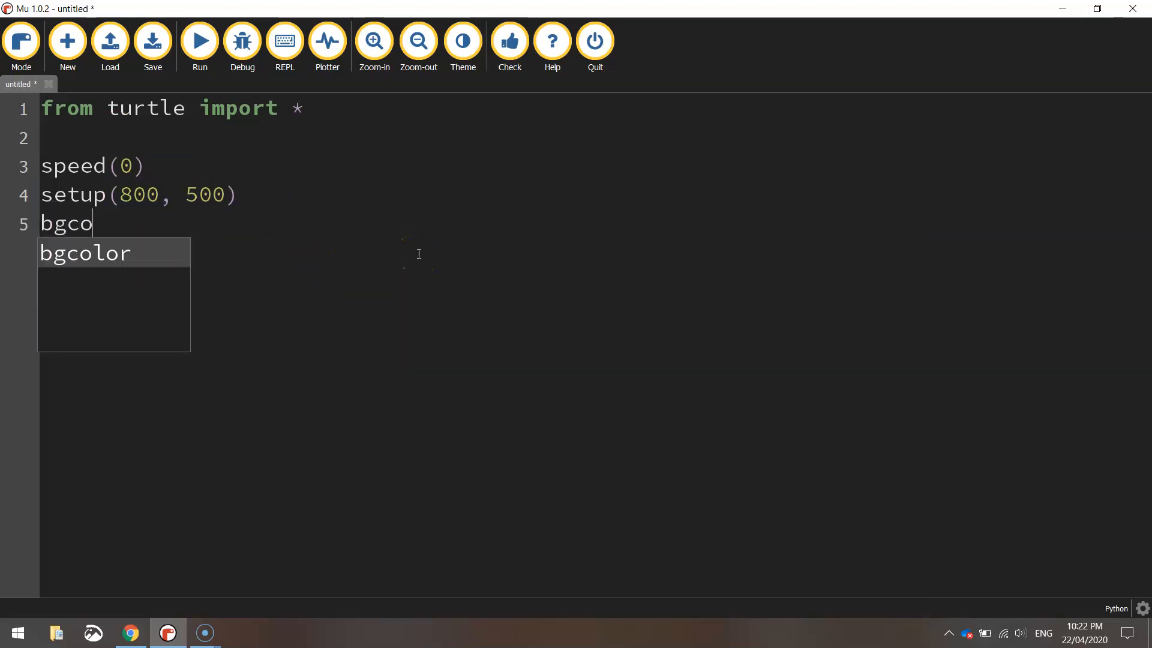
type("lor(\"d")
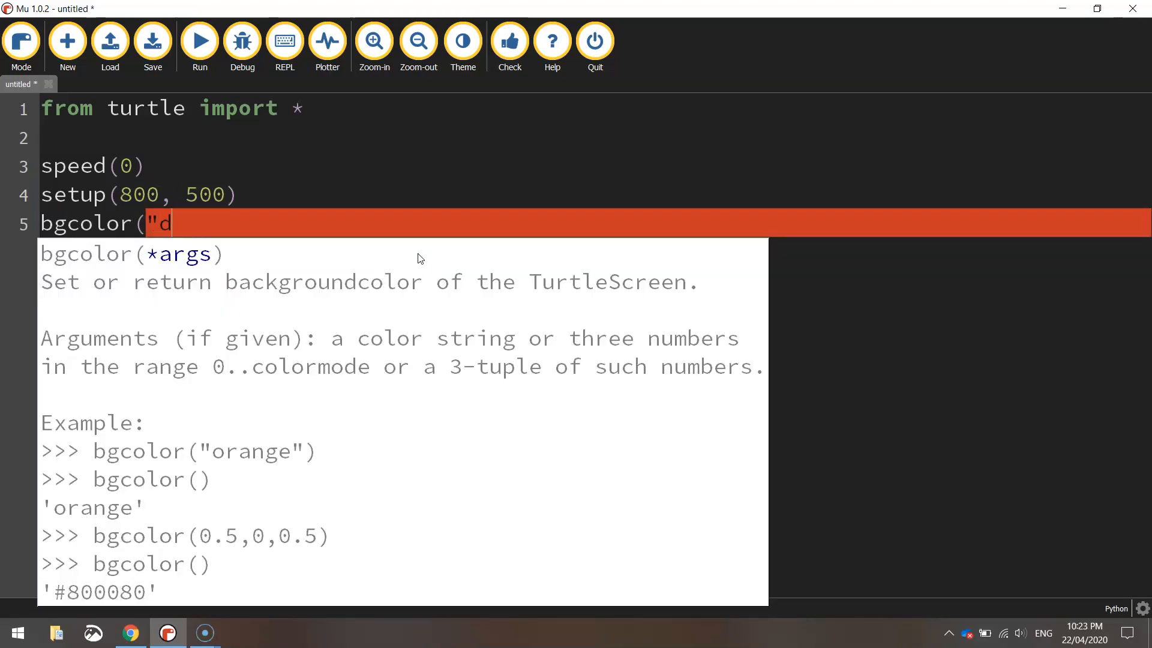
type("arkred")
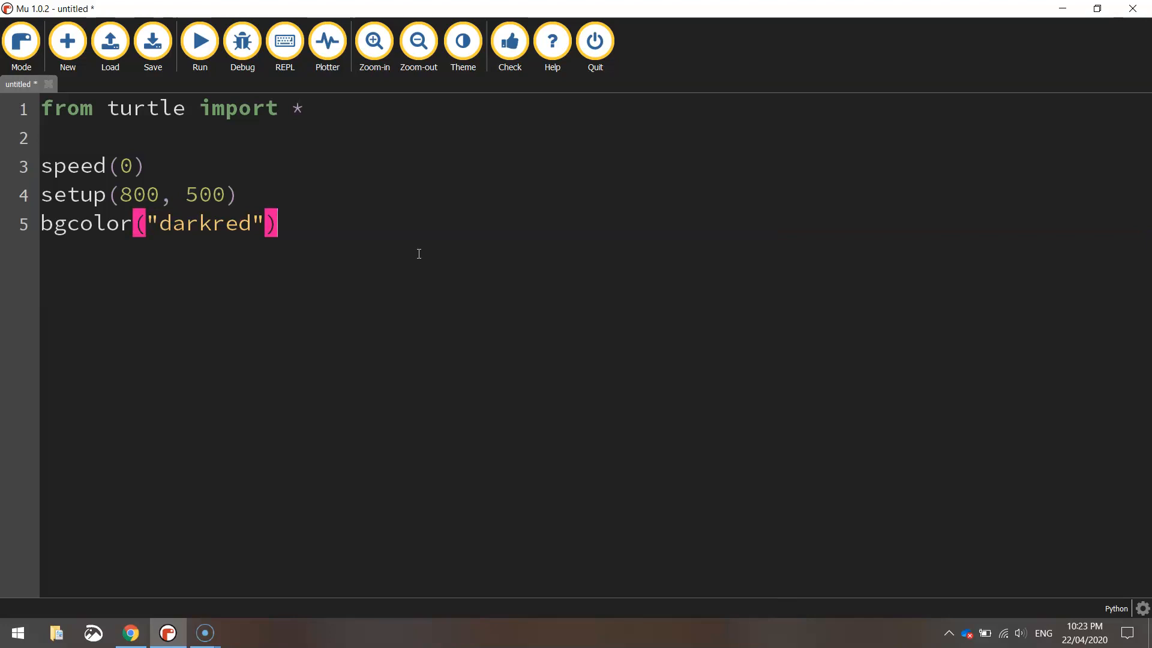
Save the new script as Latvia Flag.py
left_click(151, 41)
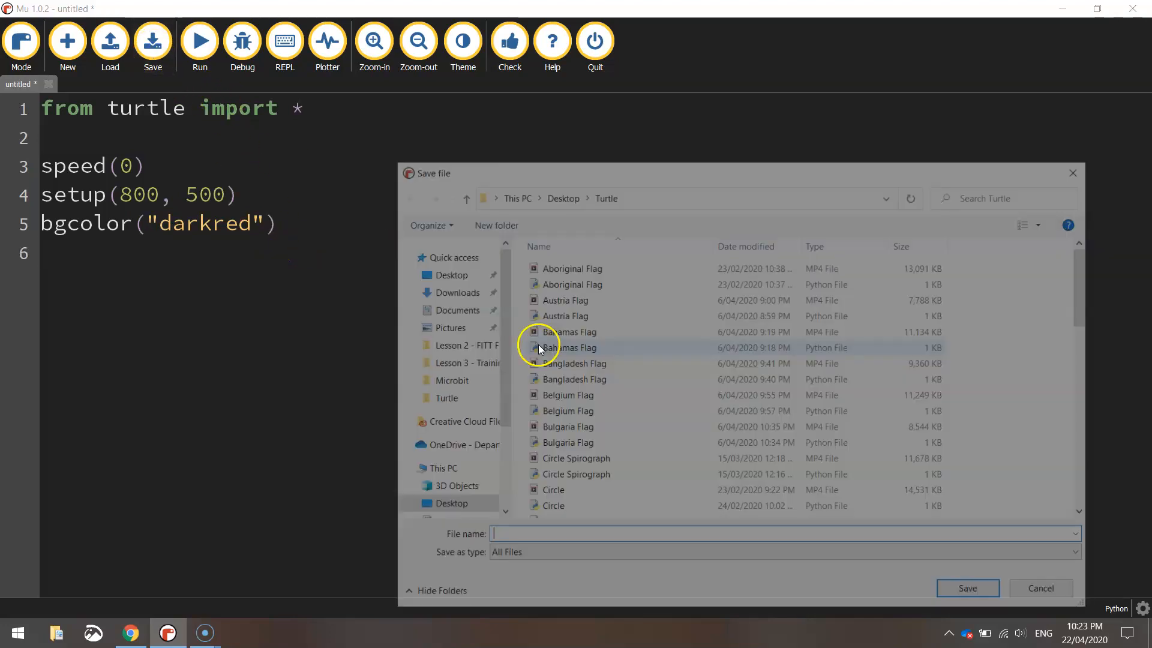
type("L")
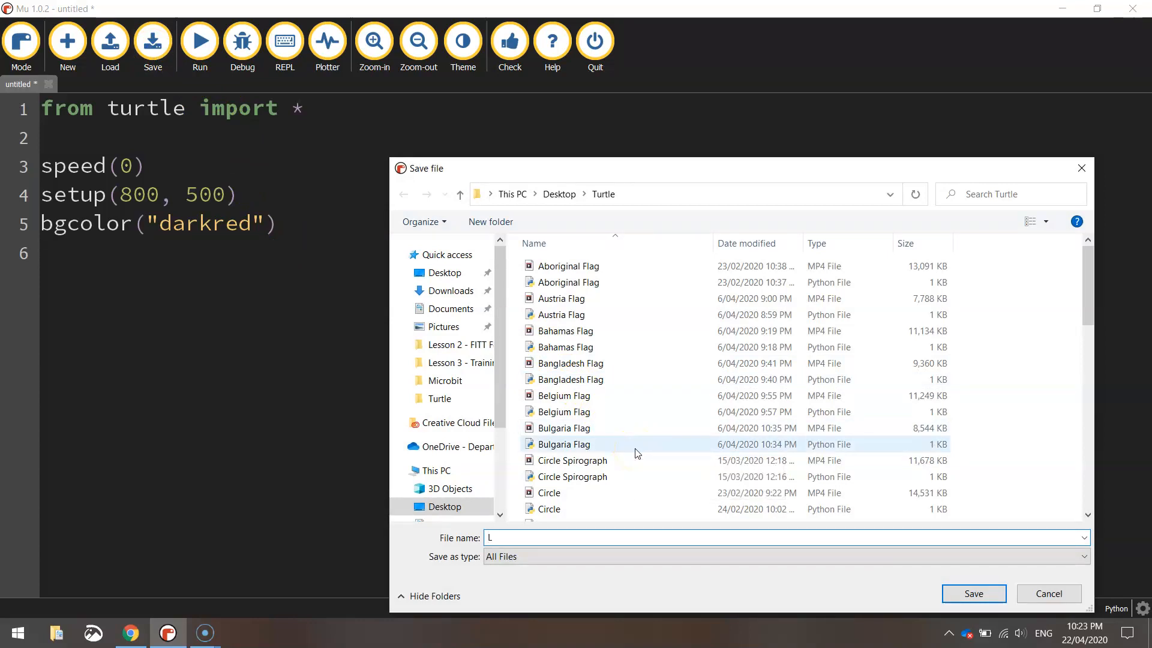
type("atvia")
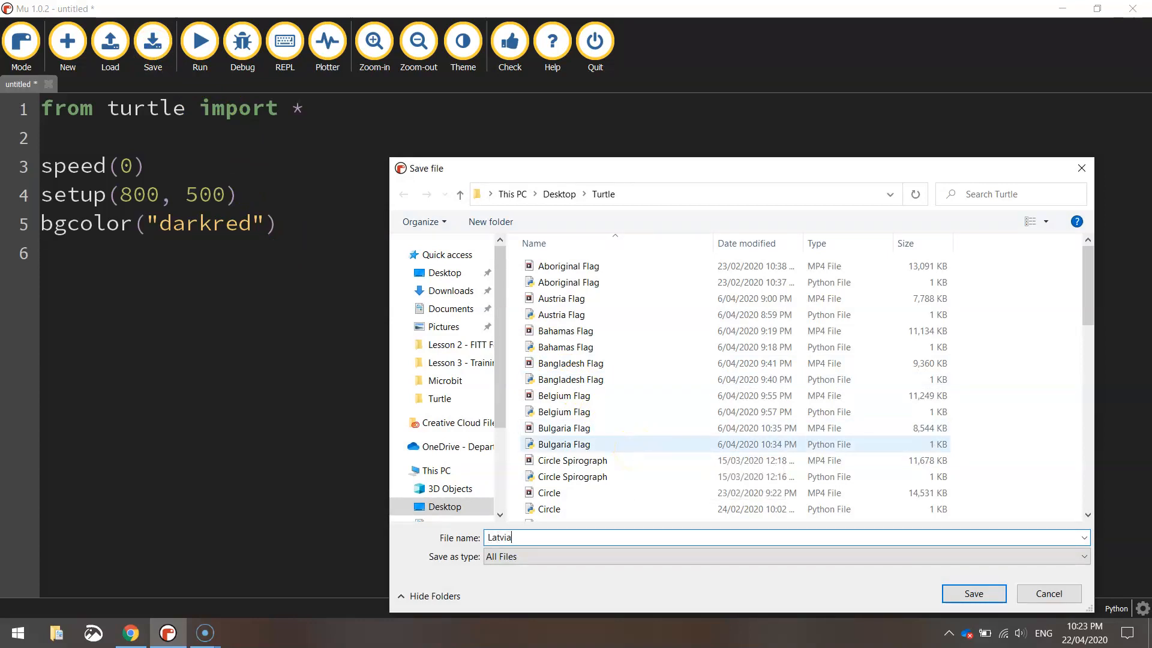
left_click(974, 592)
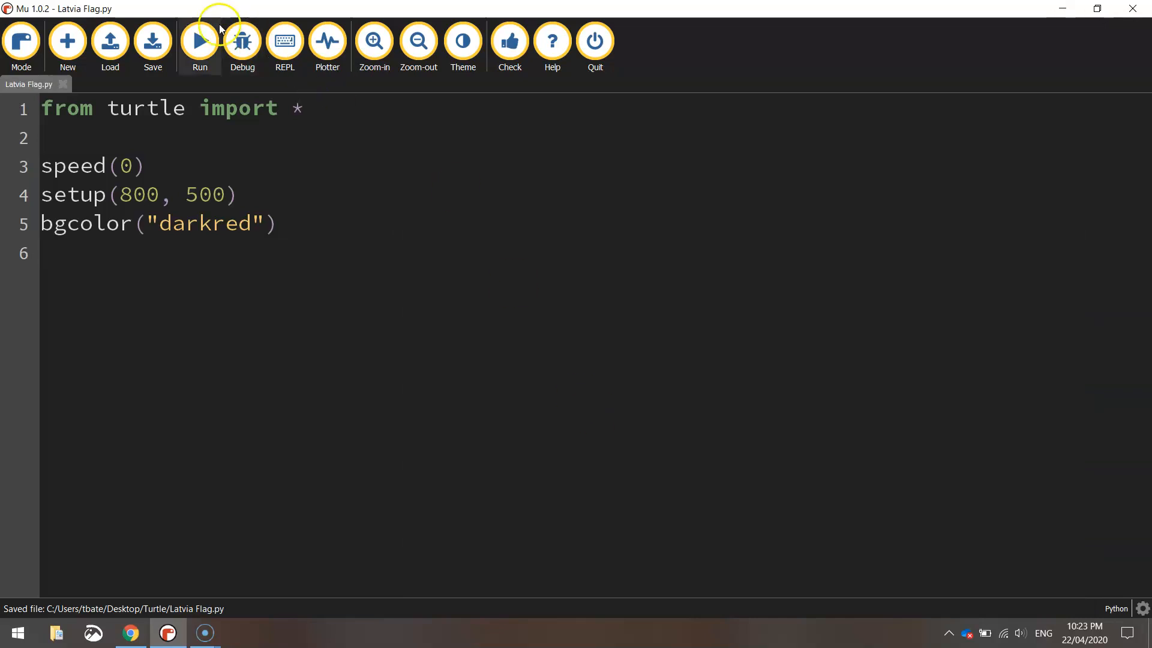
left_click(199, 41)
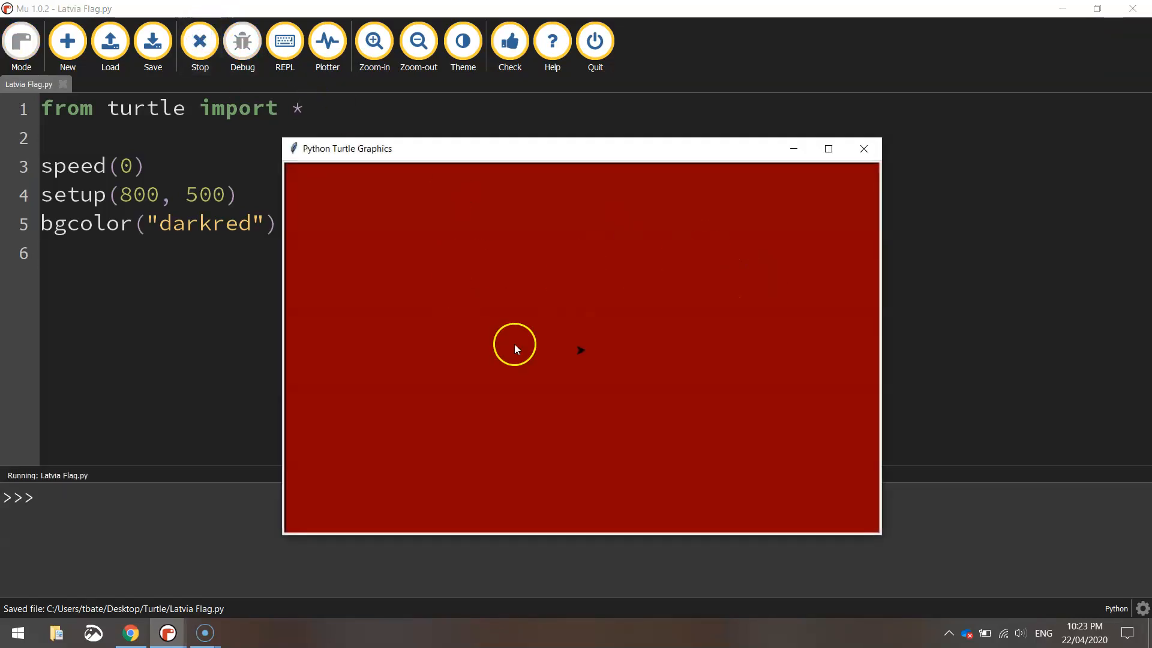
mouse_move(580, 389)
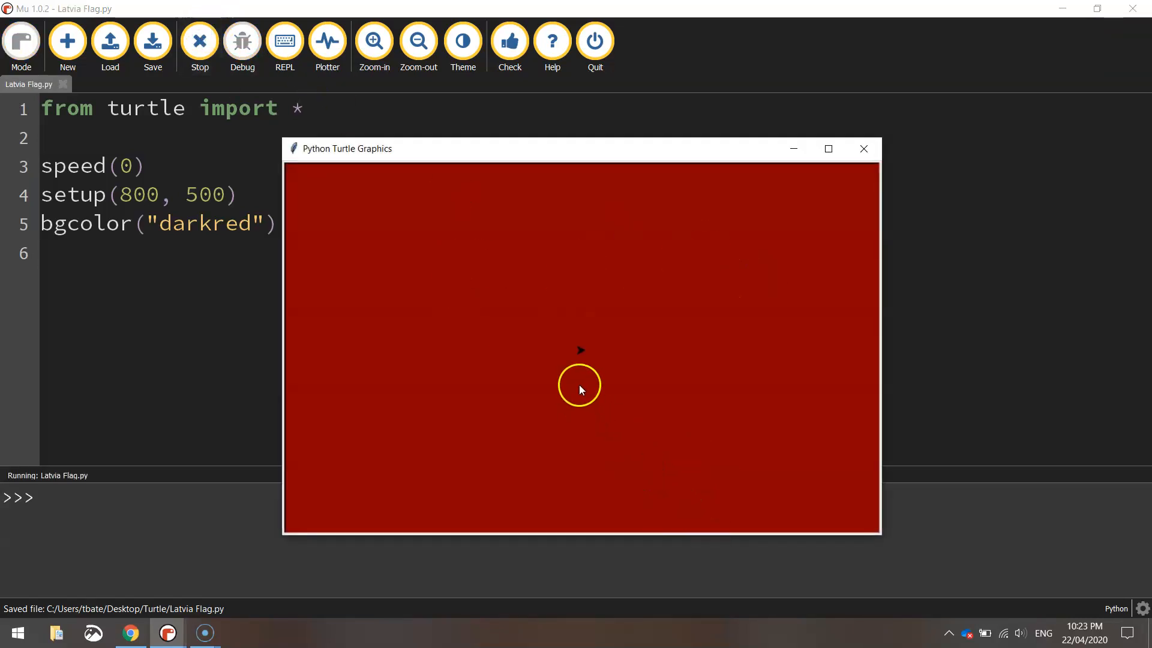
mouse_move(583, 354)
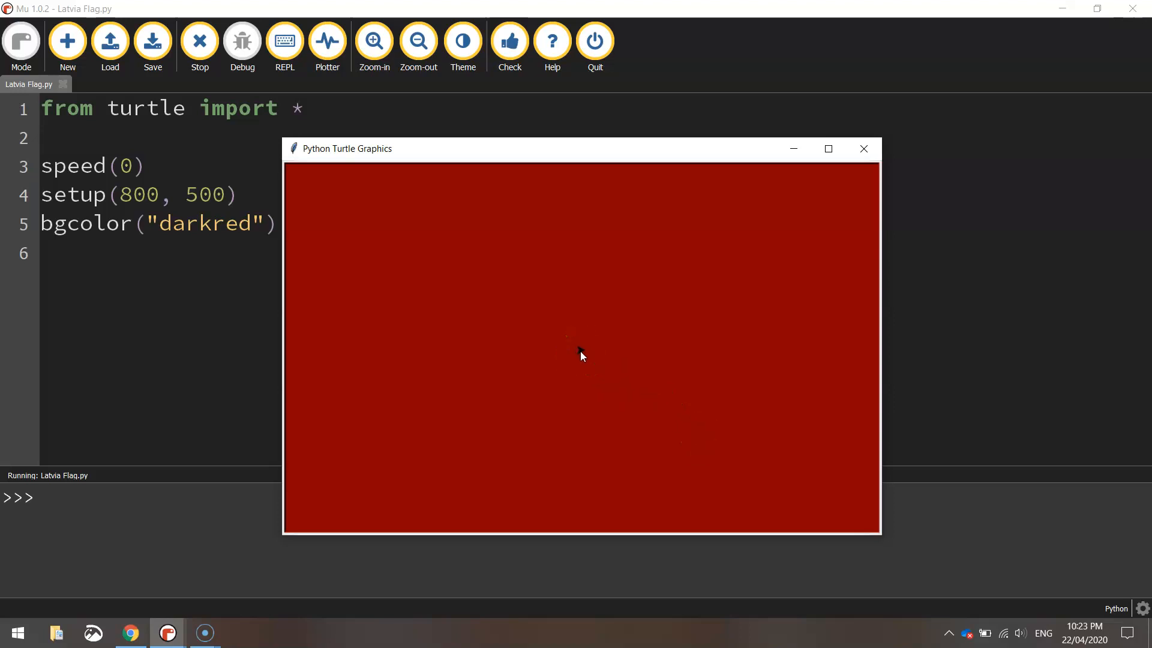
left_click(577, 350)
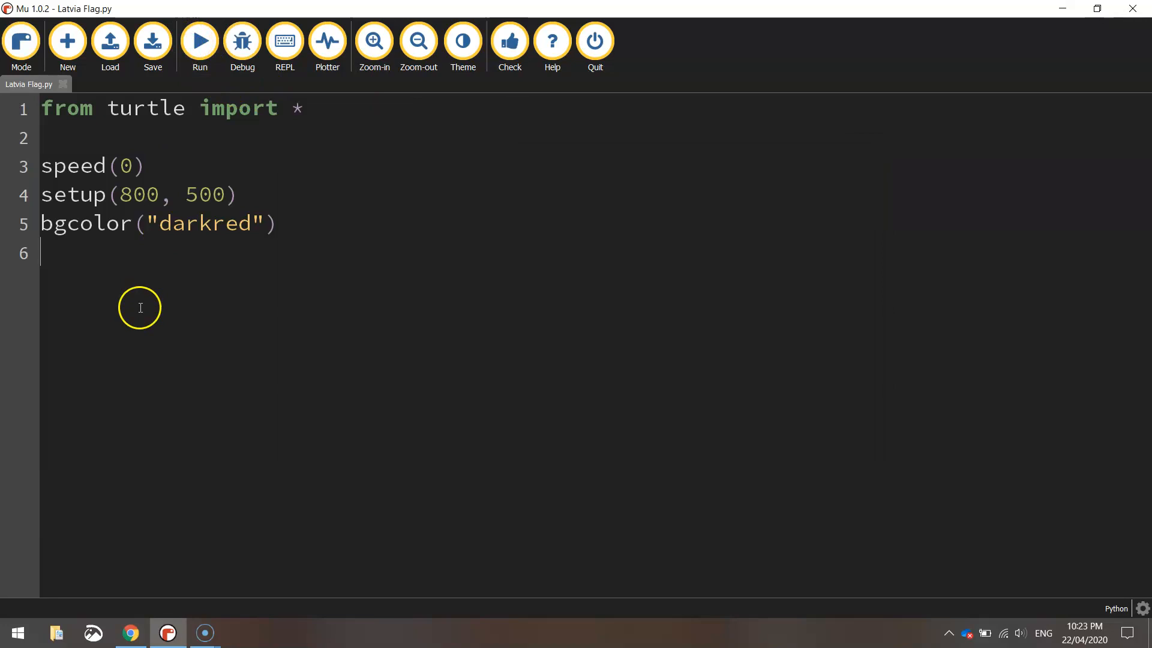
mouse_move(245, 305)
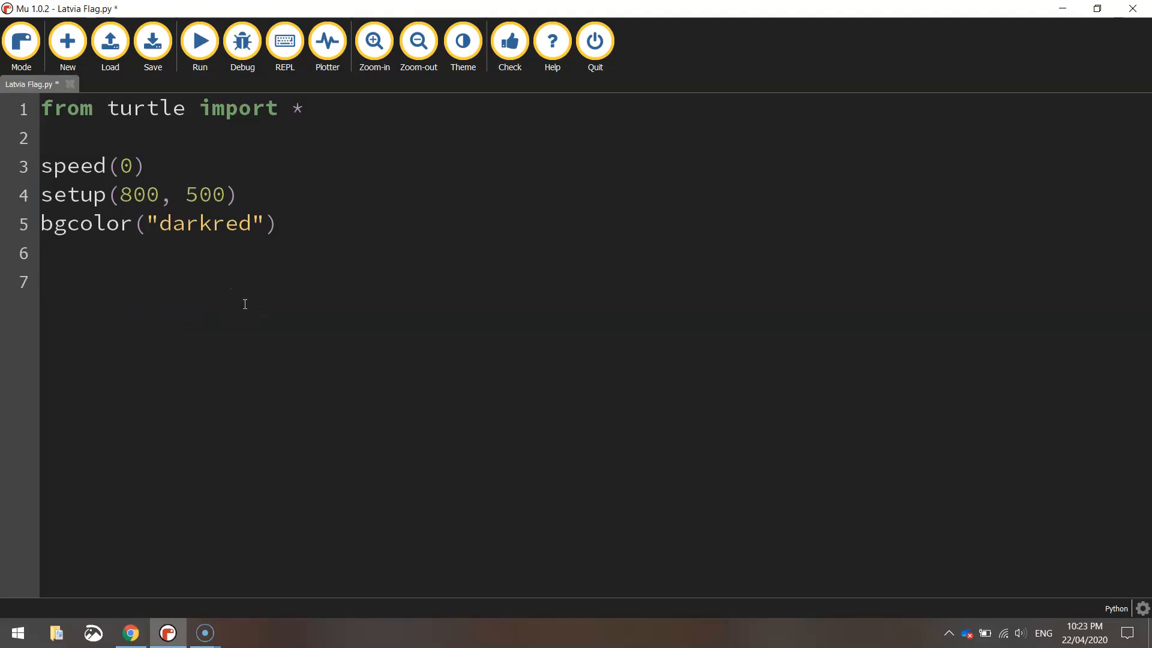
Add a "# Move to start position" comment and lift the pen with penup()
type("# Mov")
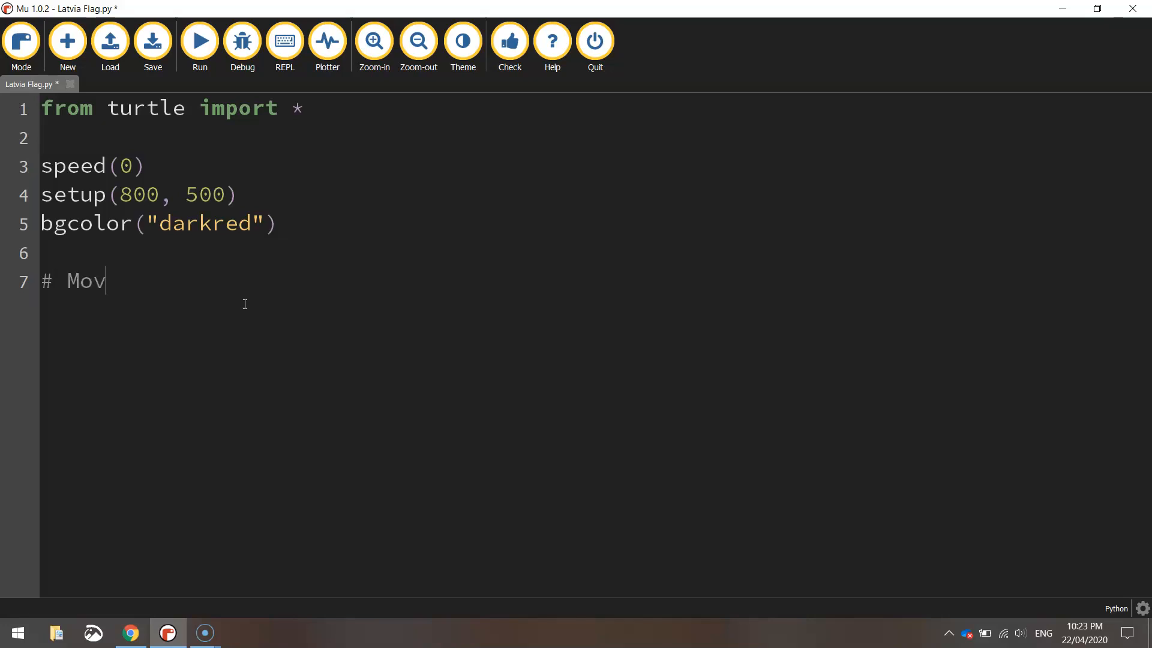
type("e to sta")
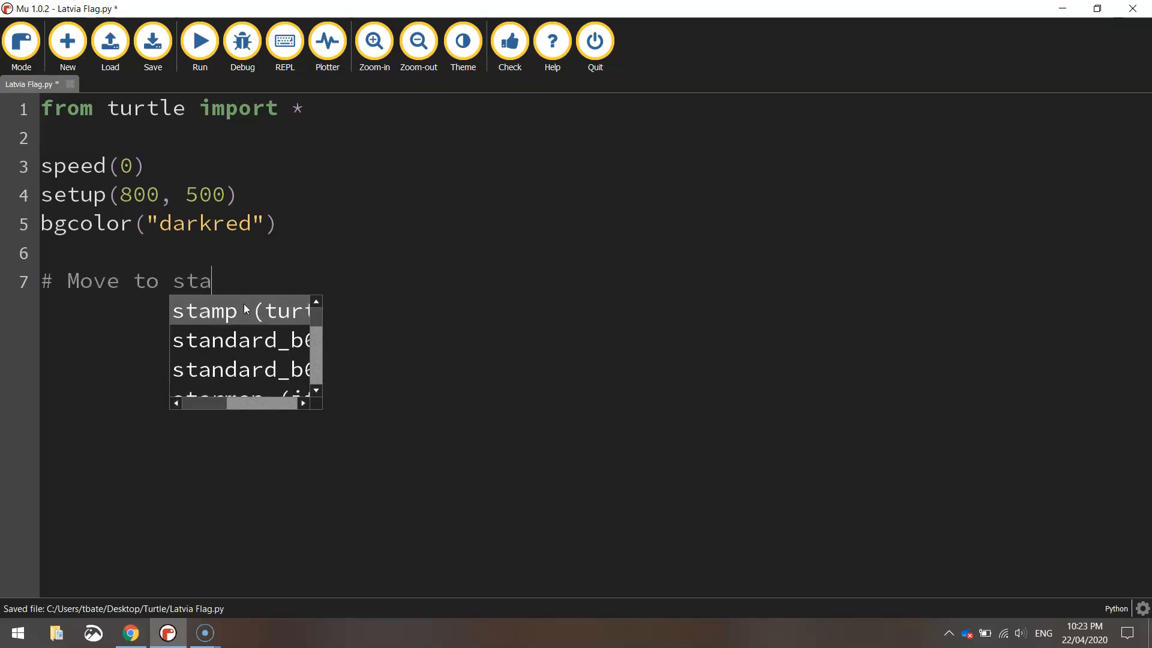
type("rt position")
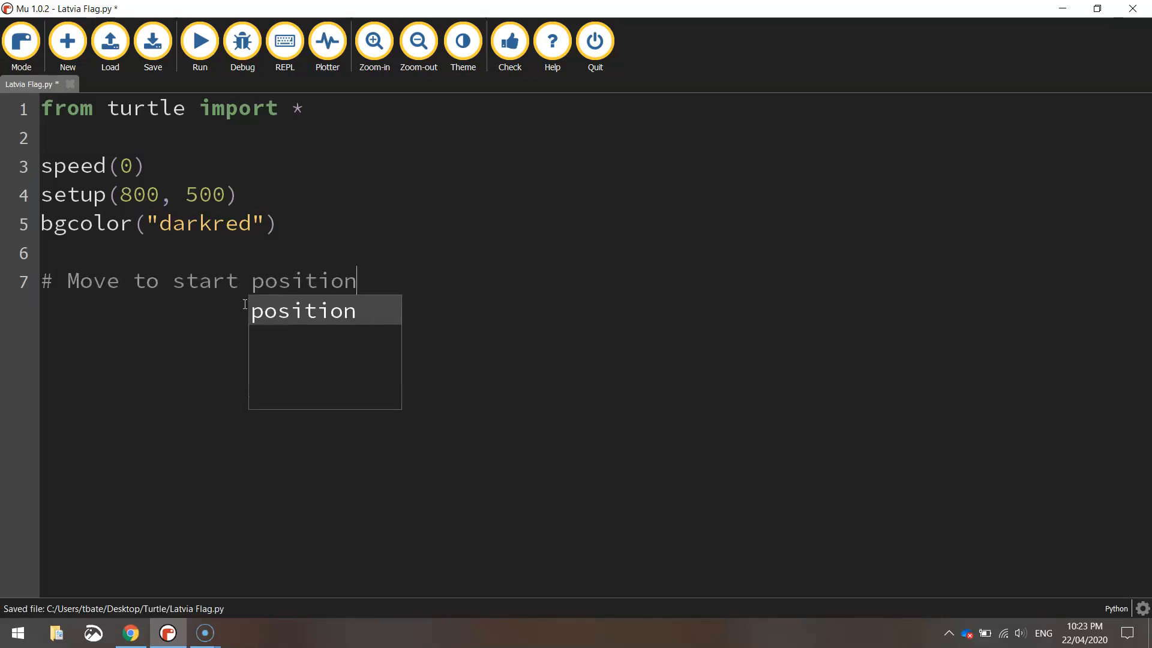
type("penup()")
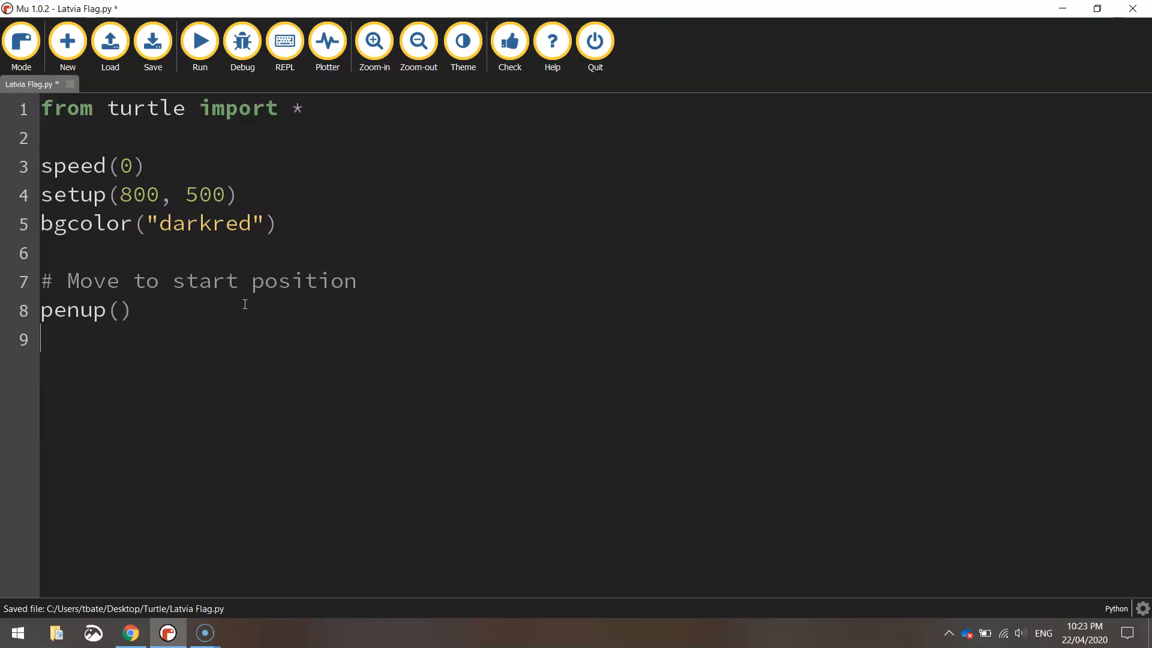
Move the turtle to (-400, -50) and lower the pen with pendown()
type("goto(")
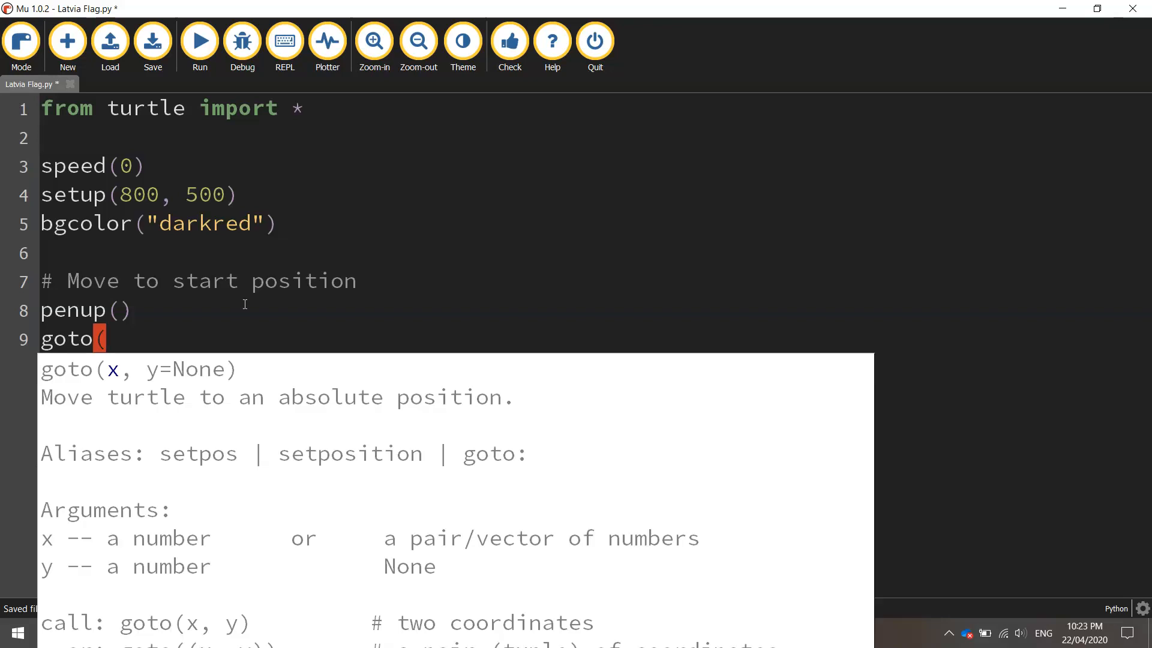
type("-40")
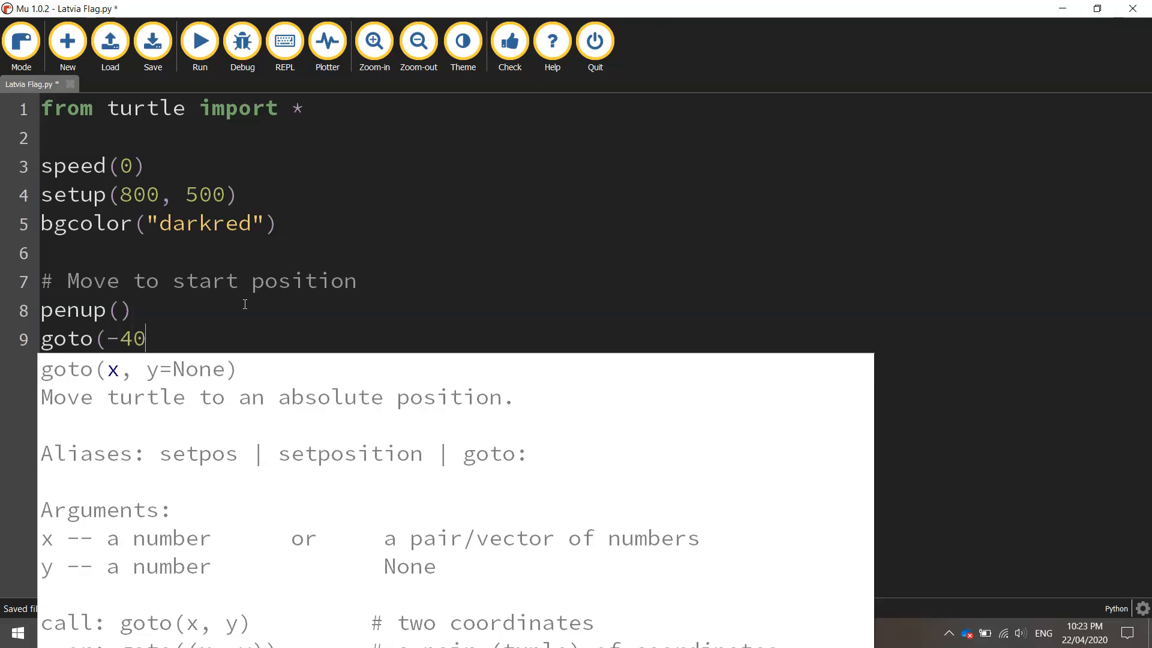
type("0,")
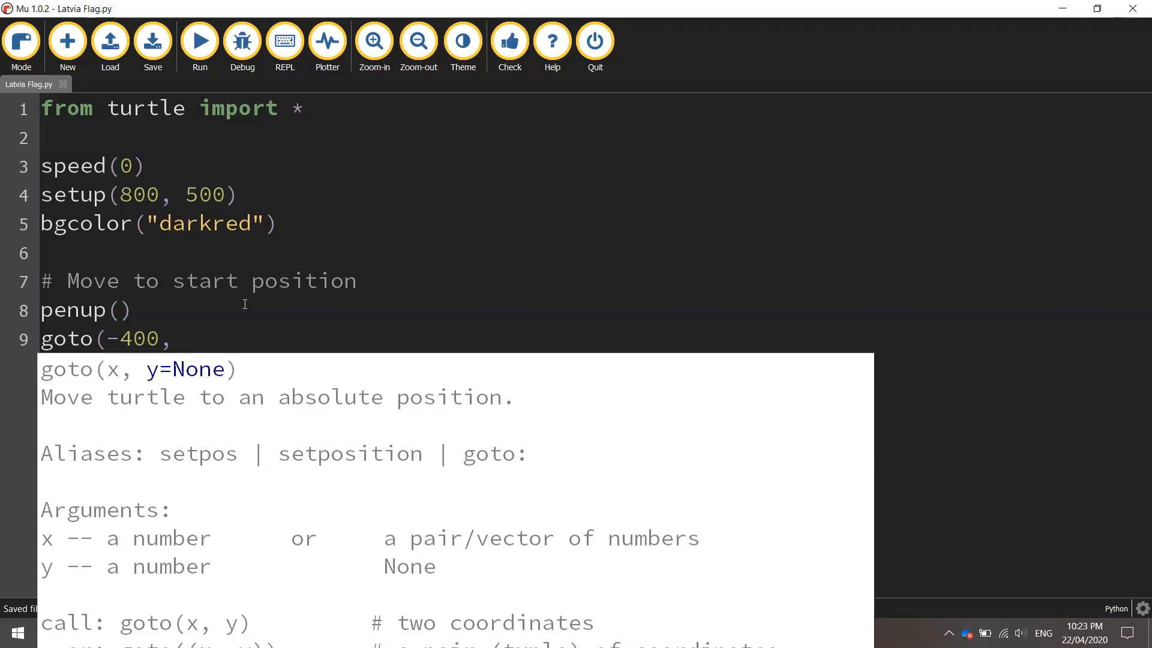
type("-50)")
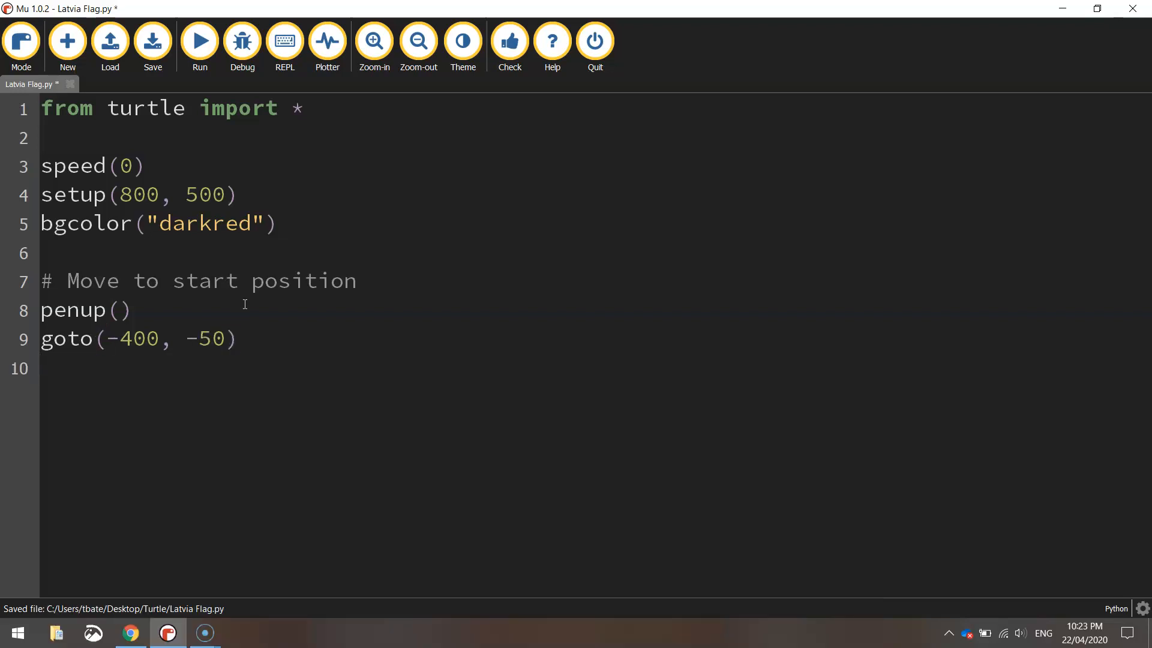
type("pendown()")
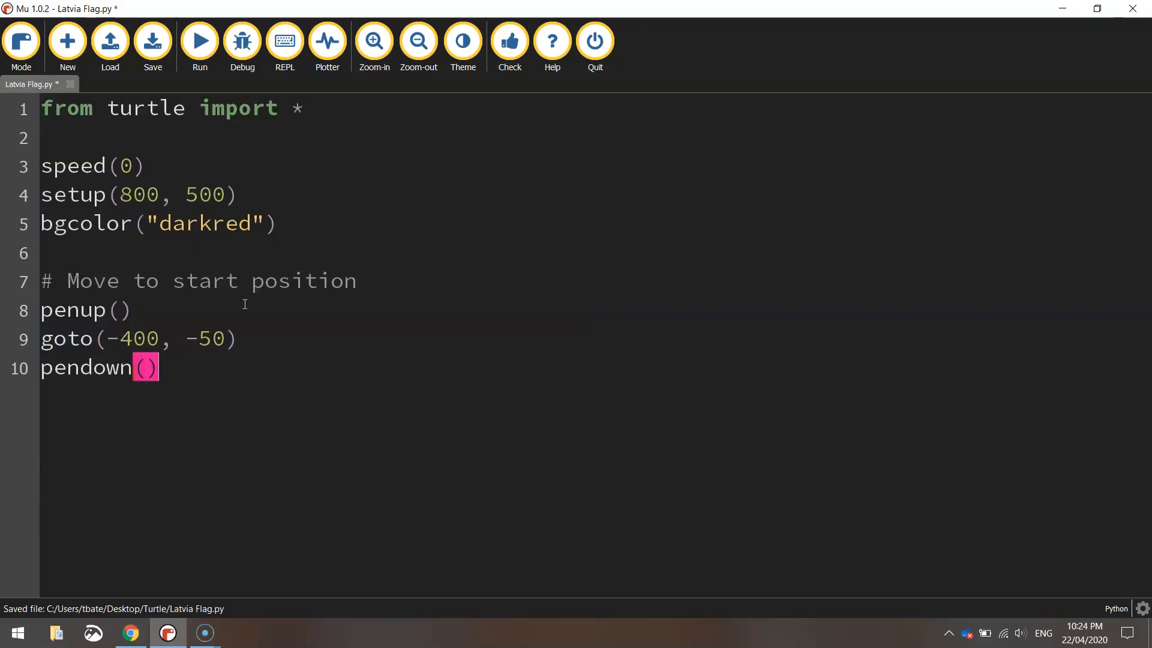
key("Enter")
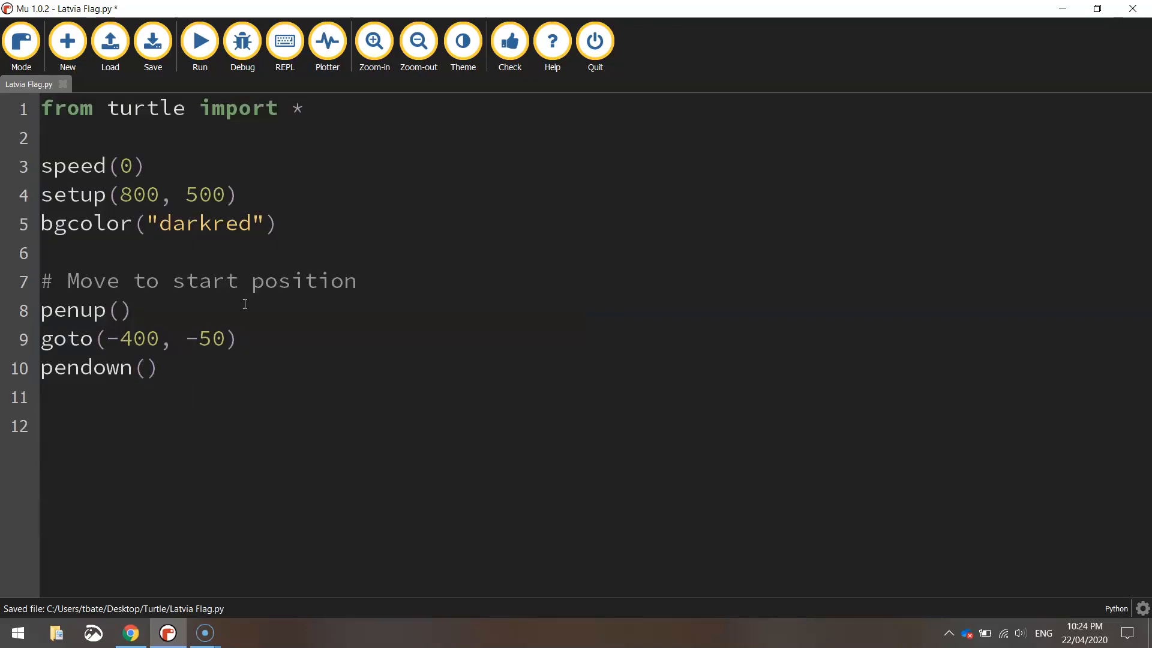
Start a "# White stripe" section setting the colour to "white" and beginning the fill
type("# White stripe")
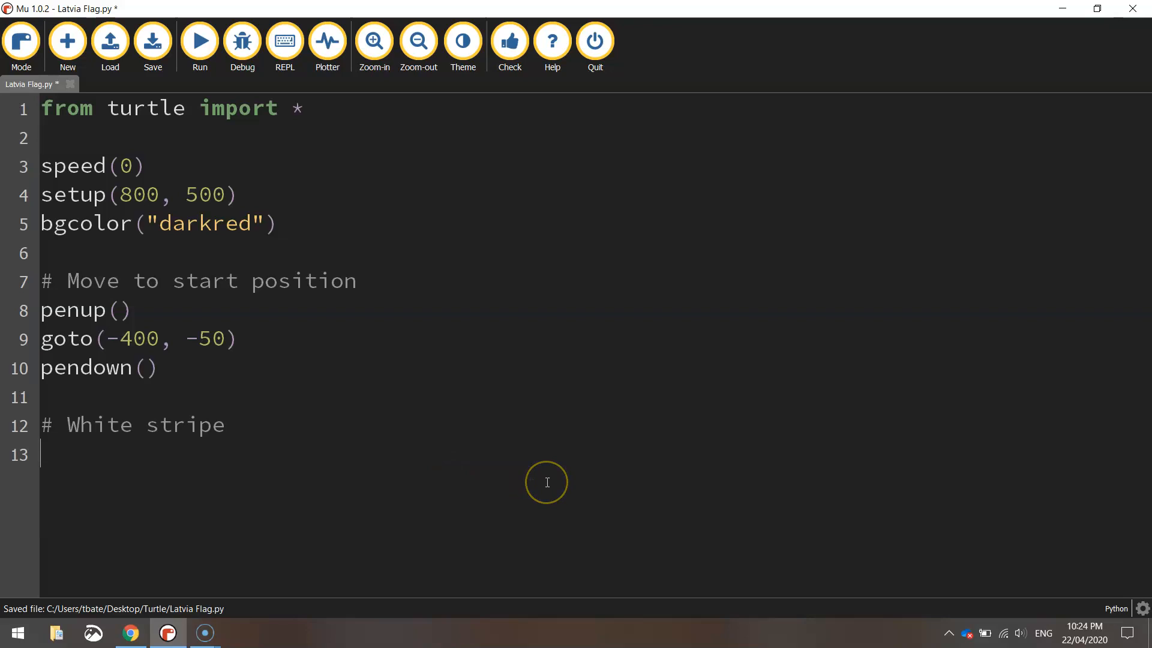
type("color")
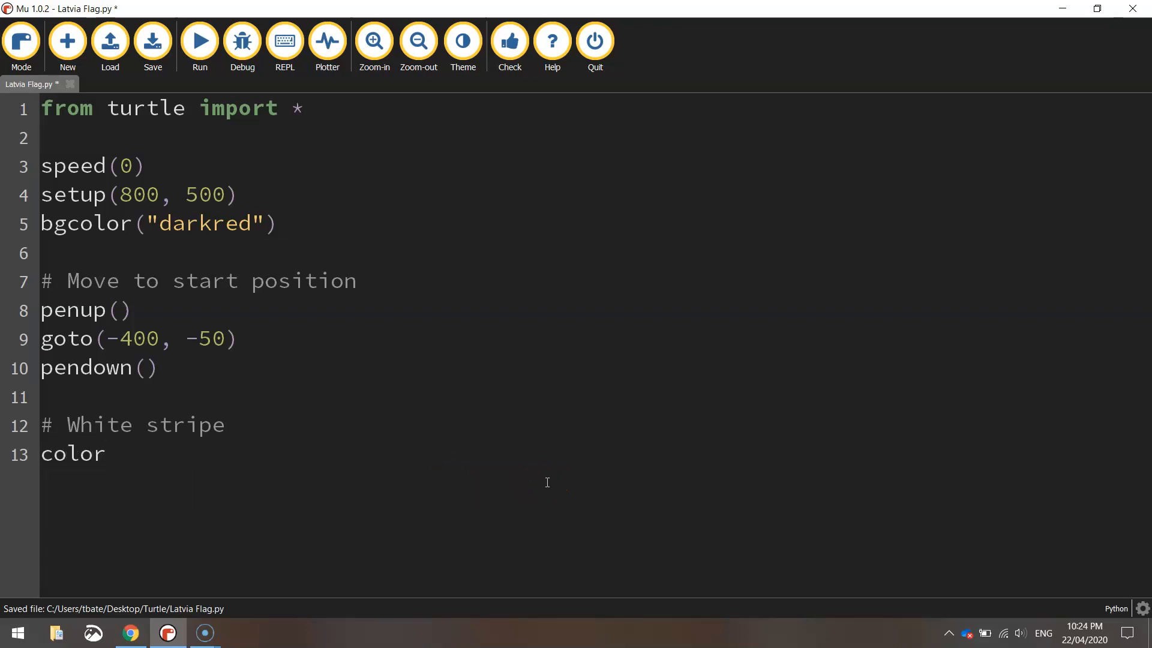
type("(\"white\")")
type("begin_fill(")
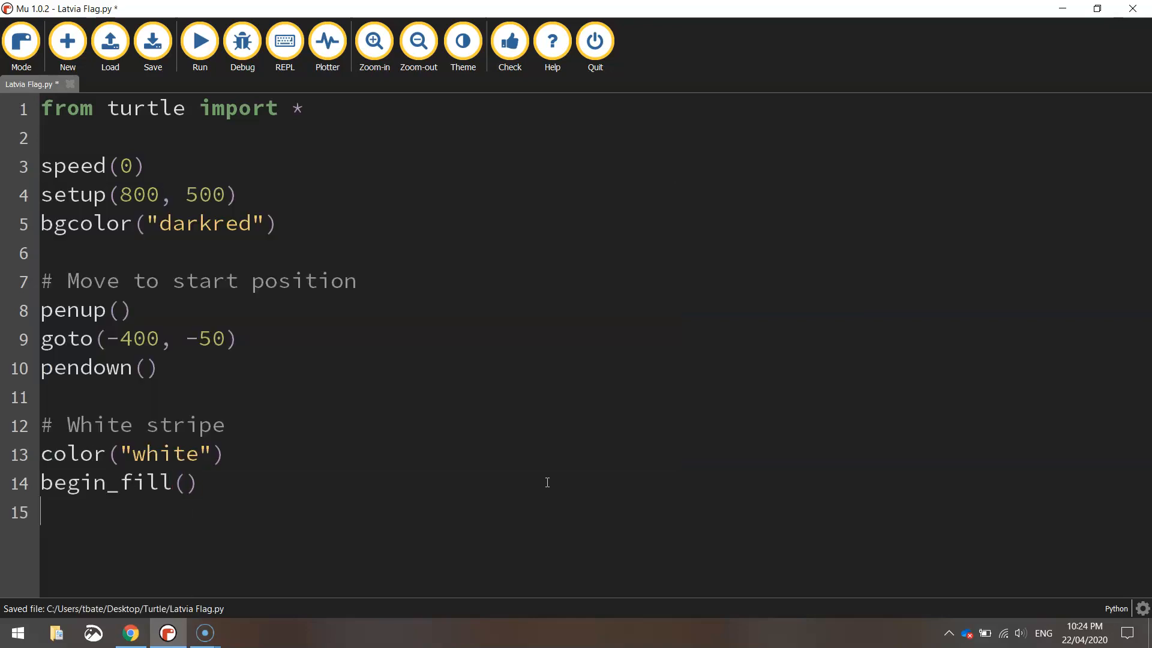
Draw forward 800, turn left 90 and forward 100 for the stripe
type("forward")
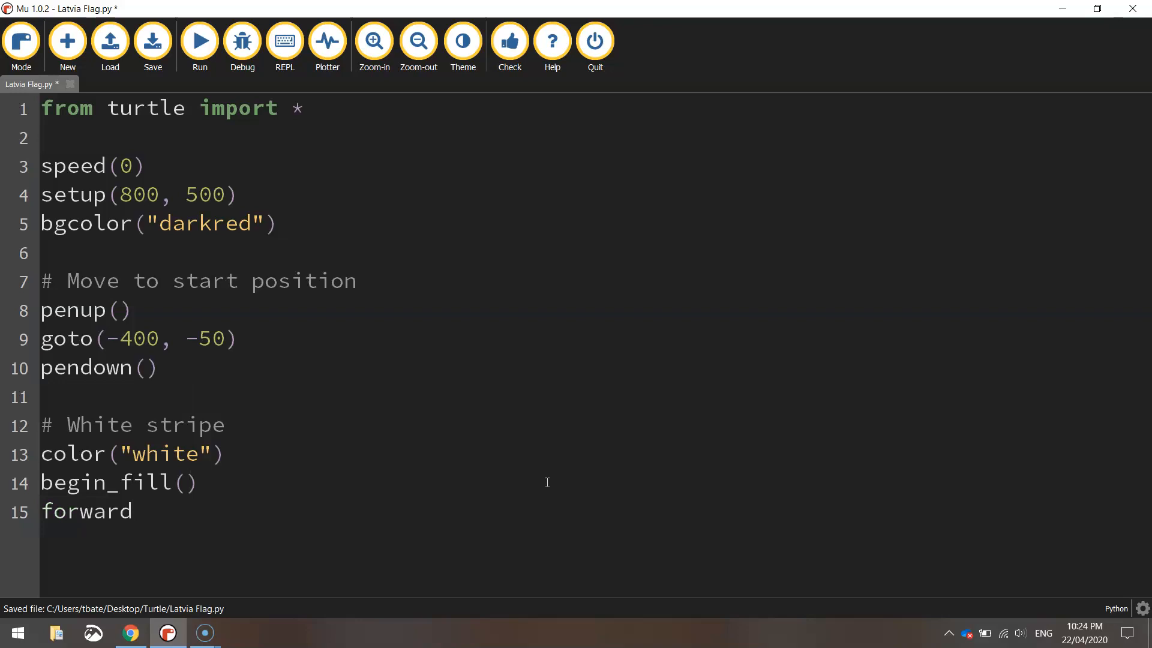
type("(800)")
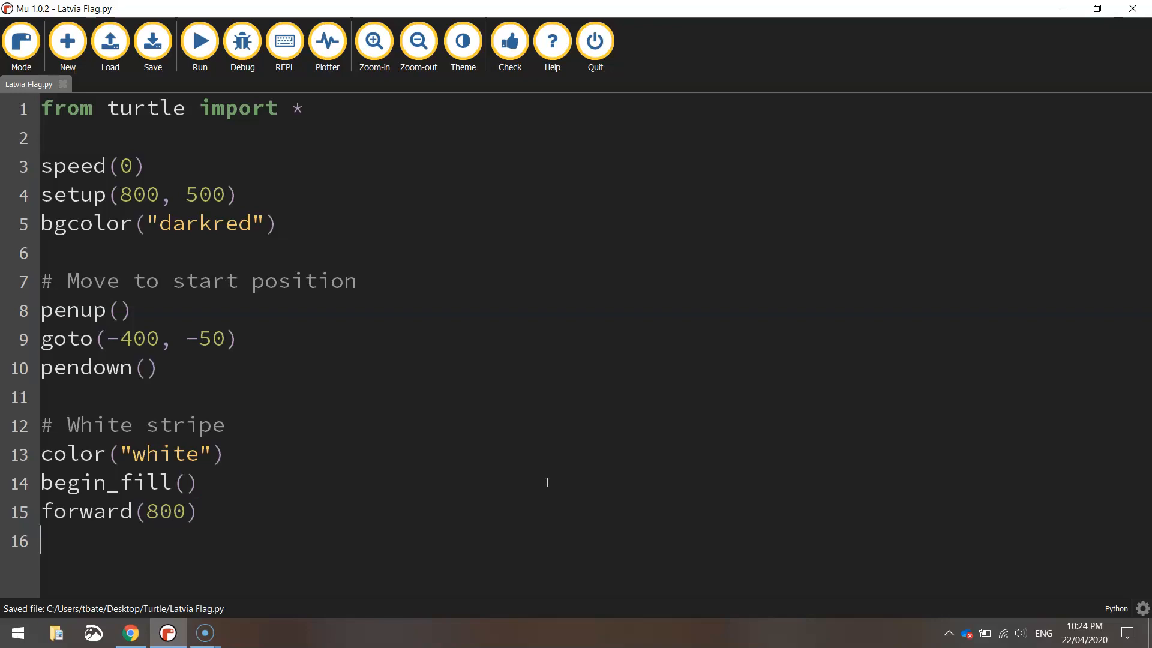
type("left(")
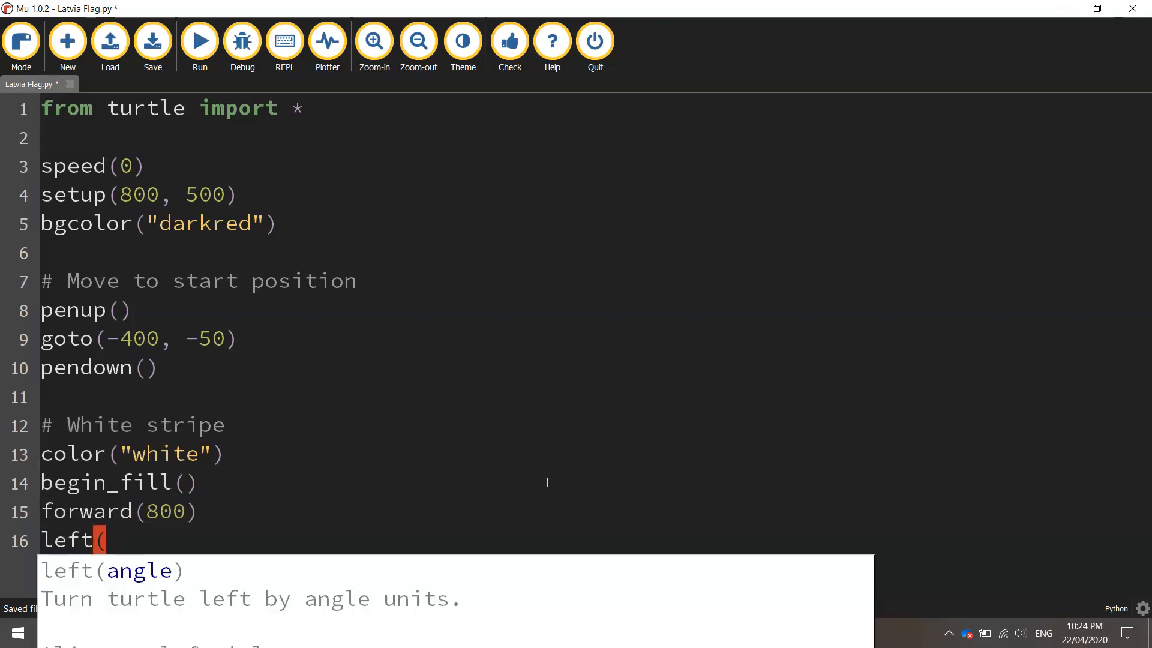
type("90)")
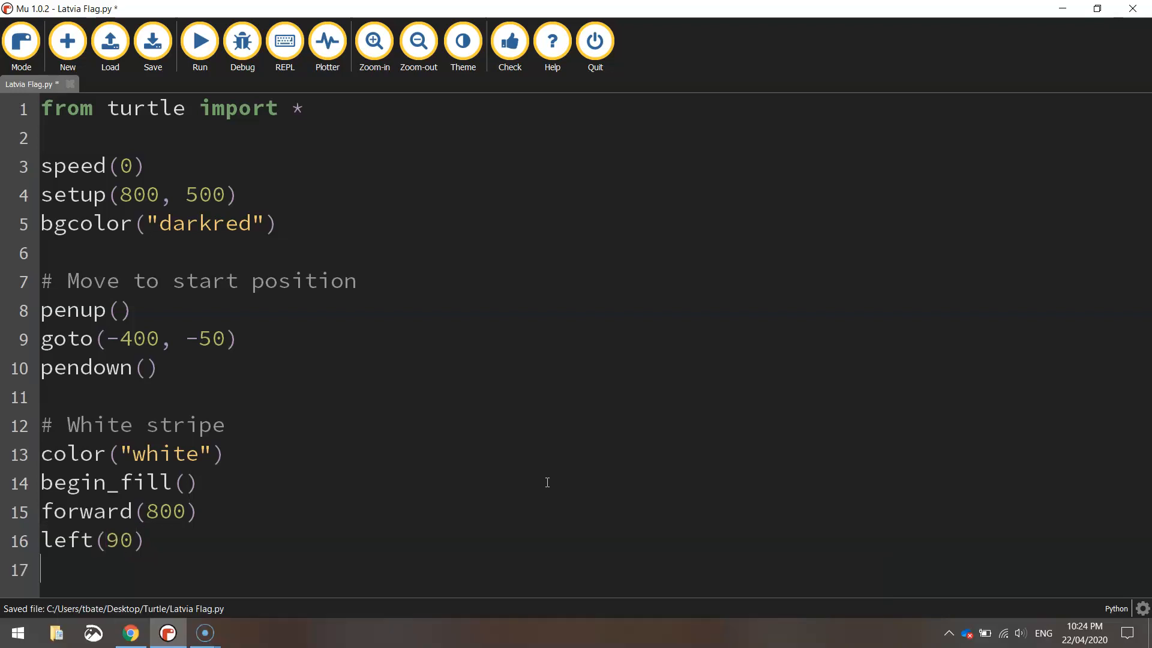
type("forward(1")
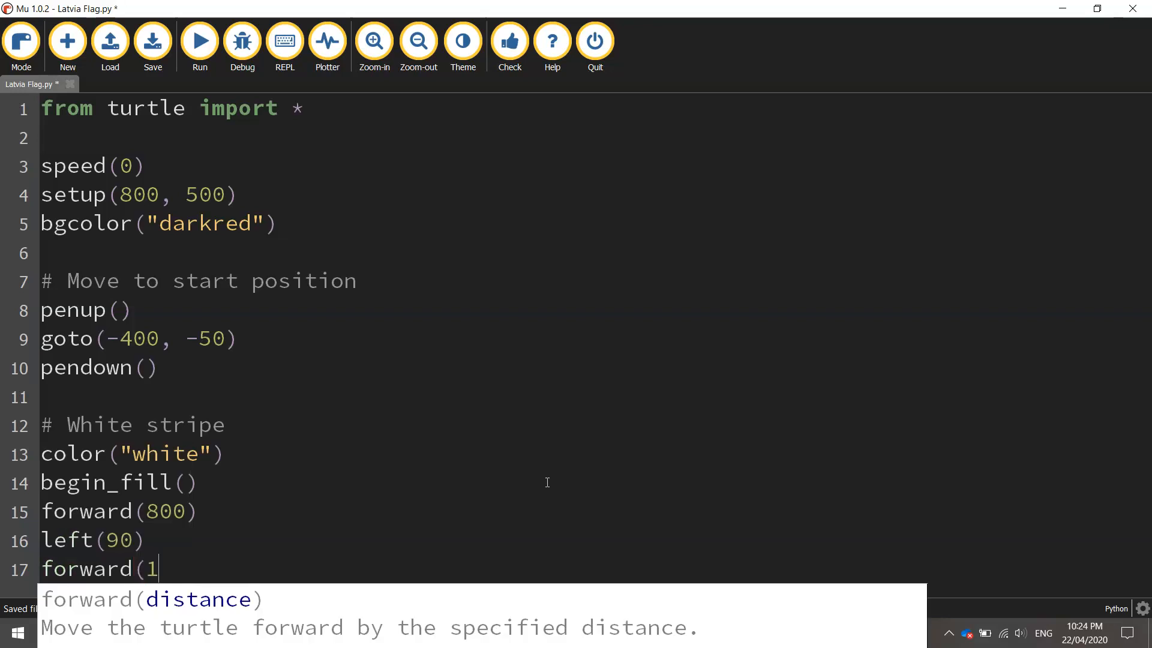
type("00")
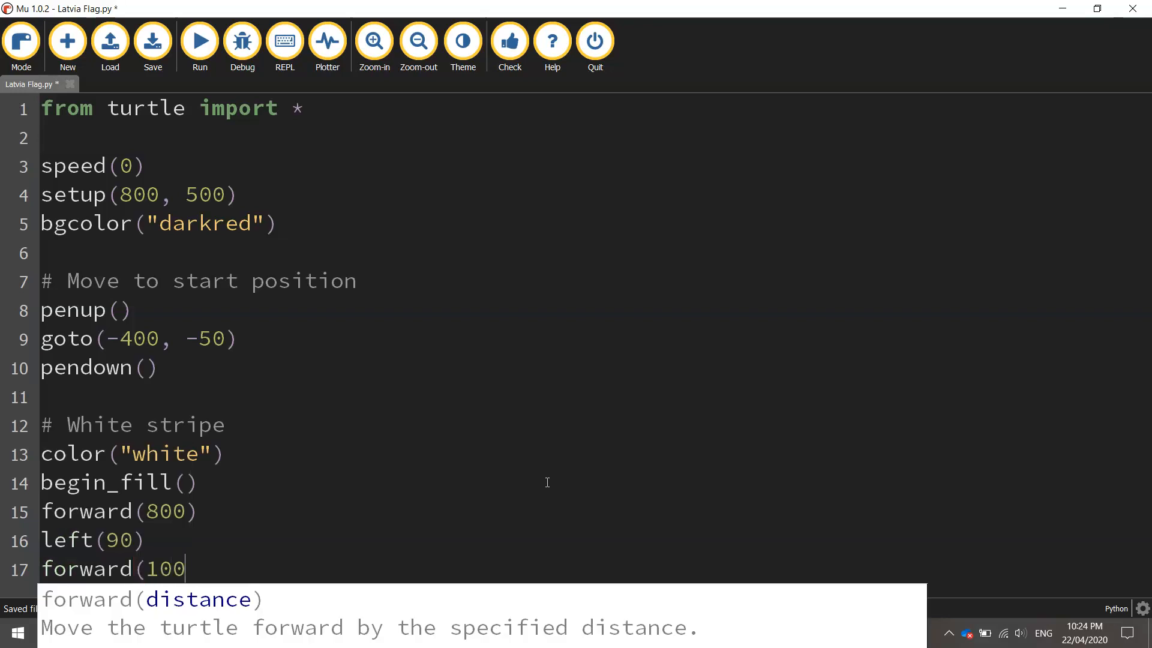
type(")")
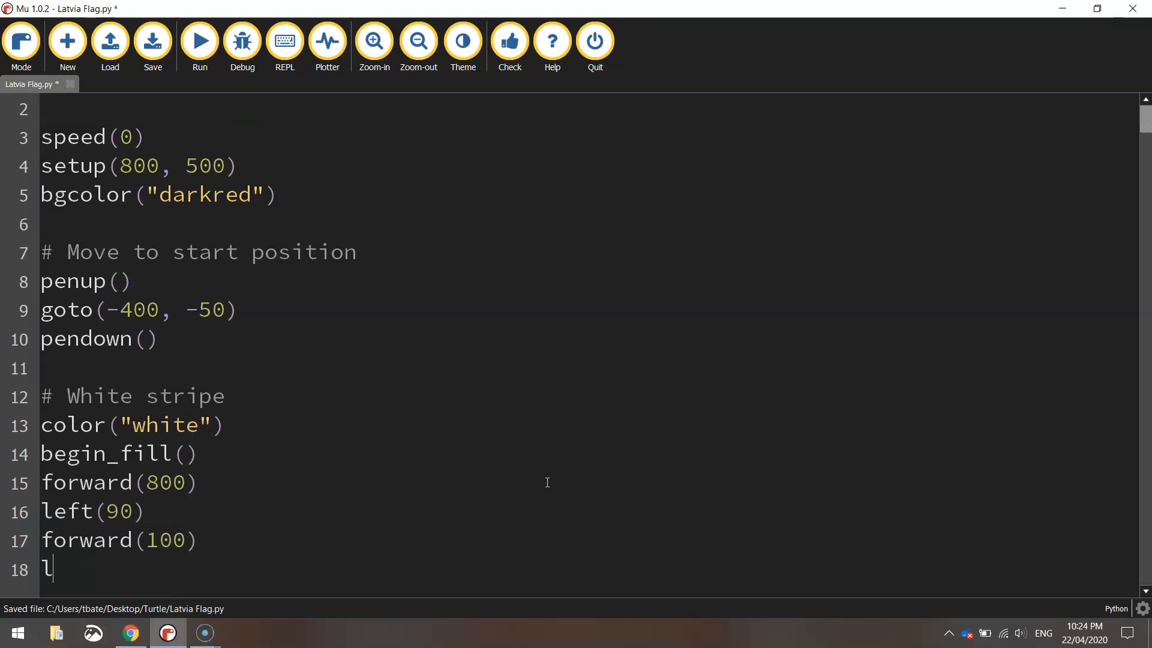
Turn left 90, go forward 800, end the fill and begin hideturtle
type("eft(90)")
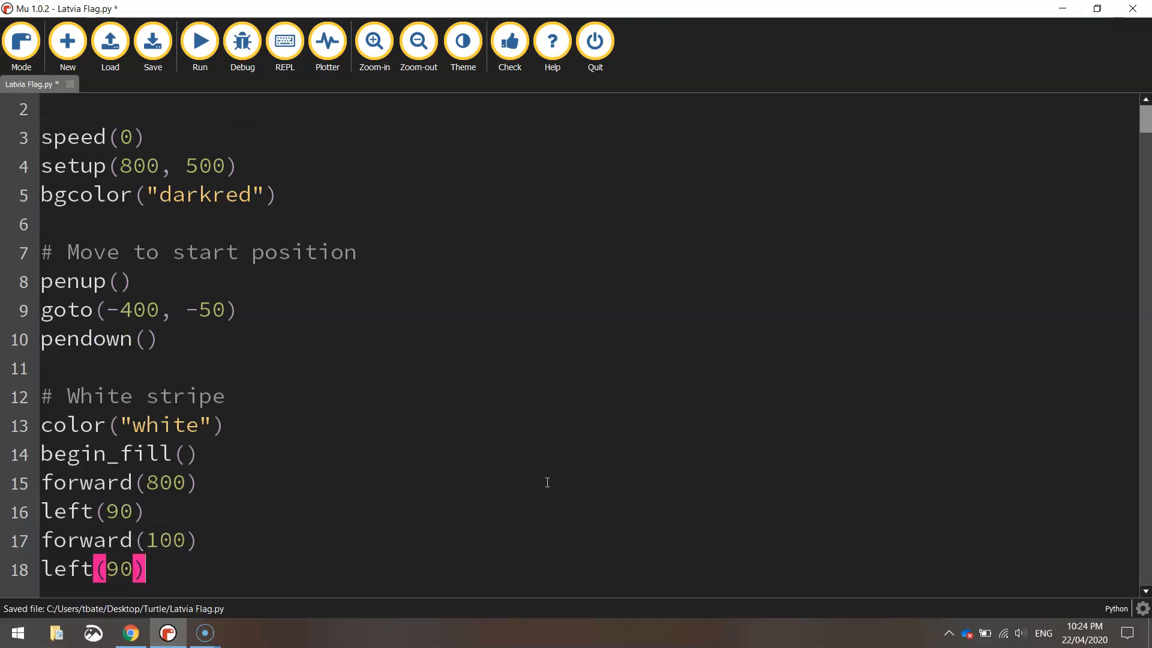
type("forward(")
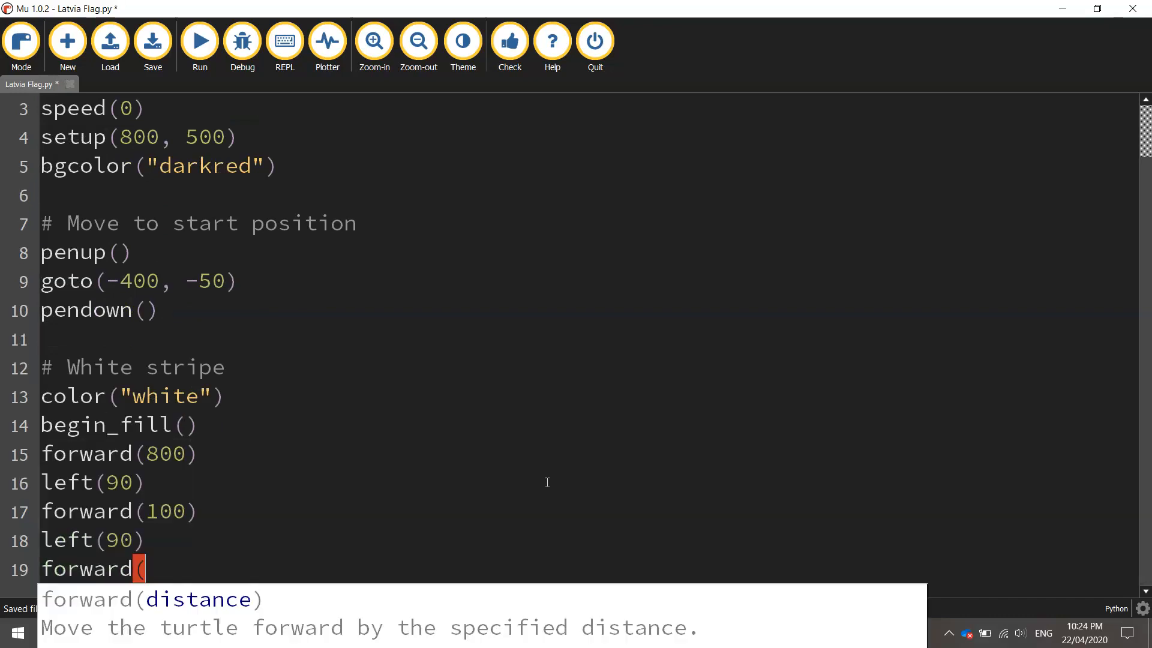
type("800)")
type("end_fill")
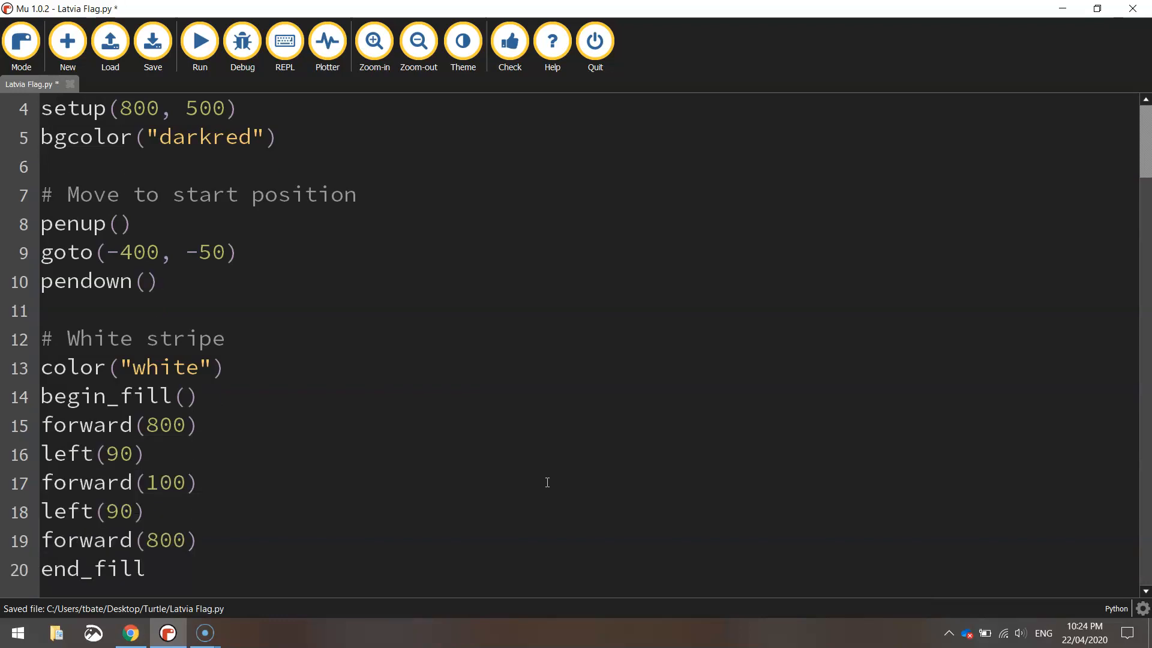
type("()")
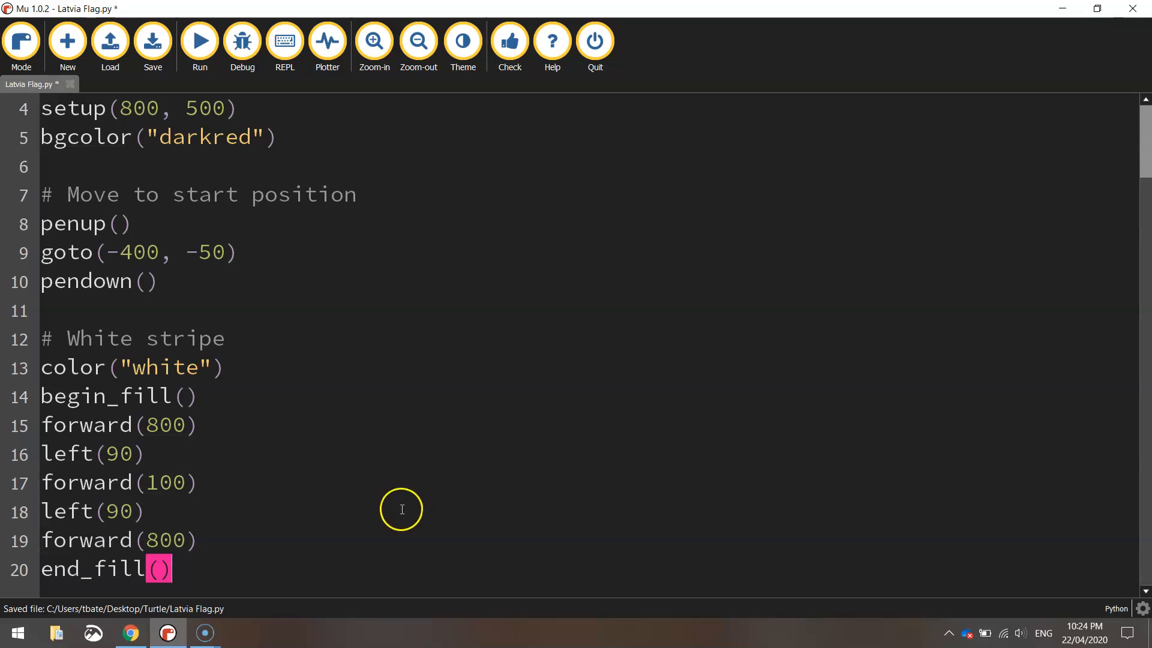
type("hideturtle")
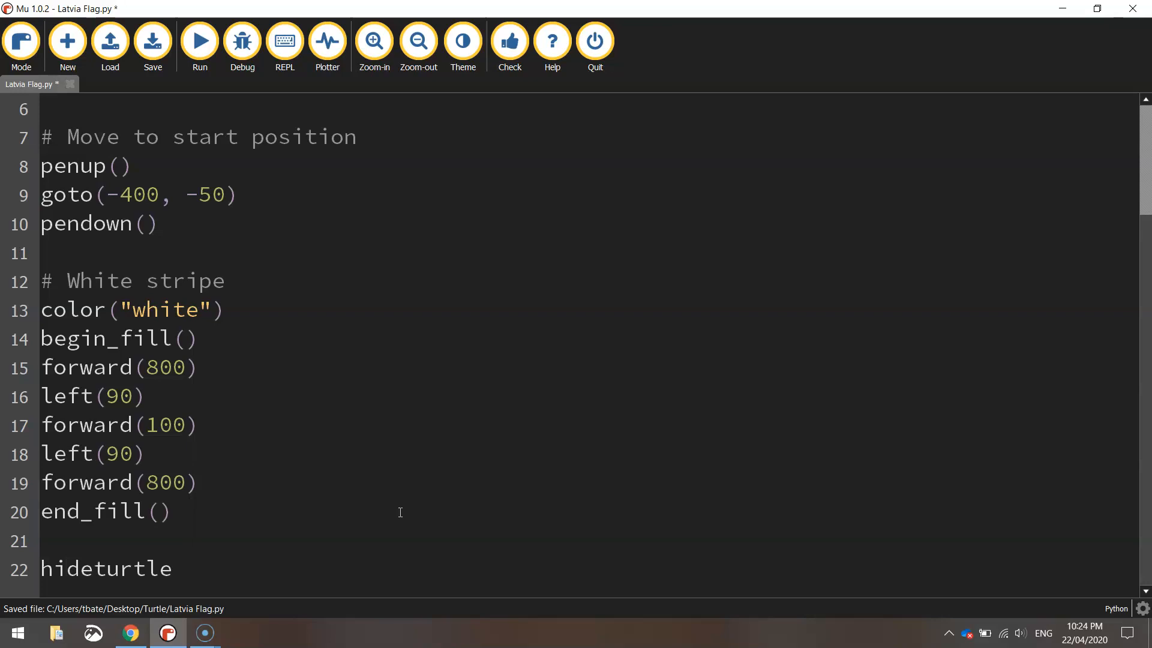
Finish the hideturtle() call and save Latvia Flag.py
type("()")
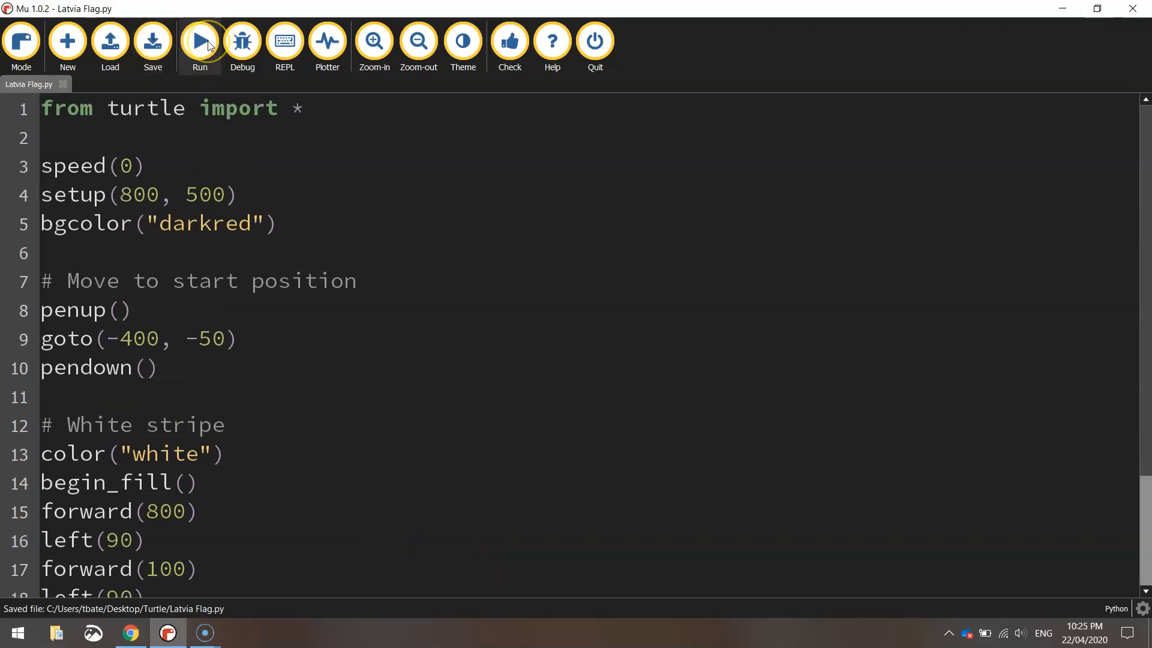
Run Latvia Flag.py to draw the dark red flag with a white stripe
left_click(200, 41)
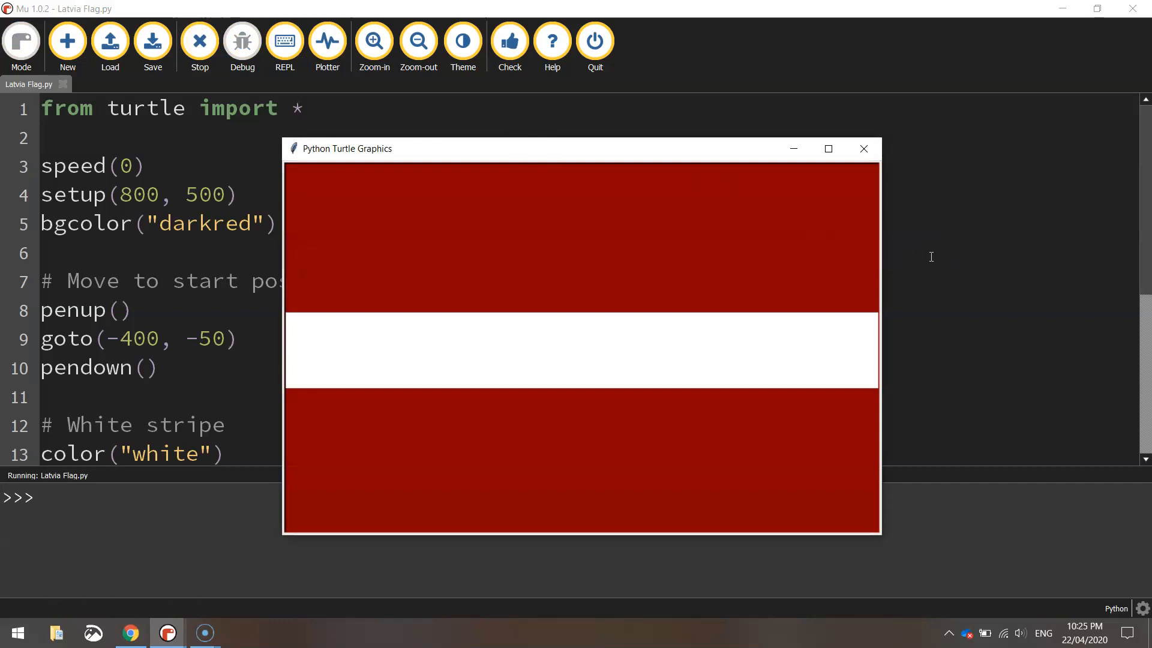
mouse_move(750, 152)
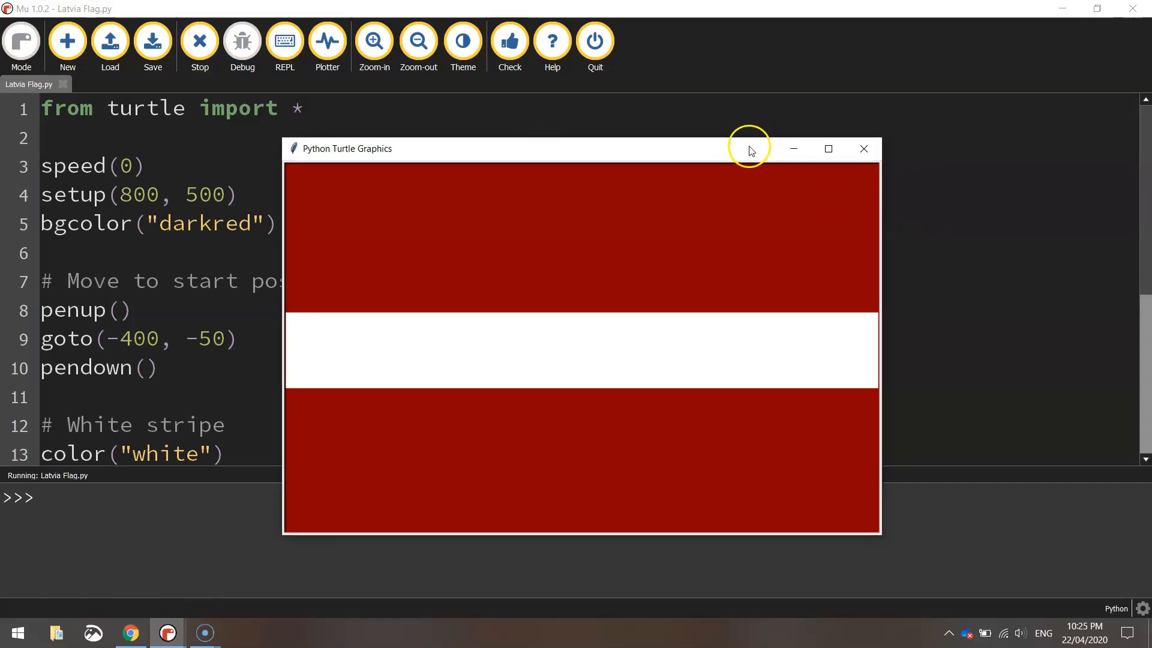